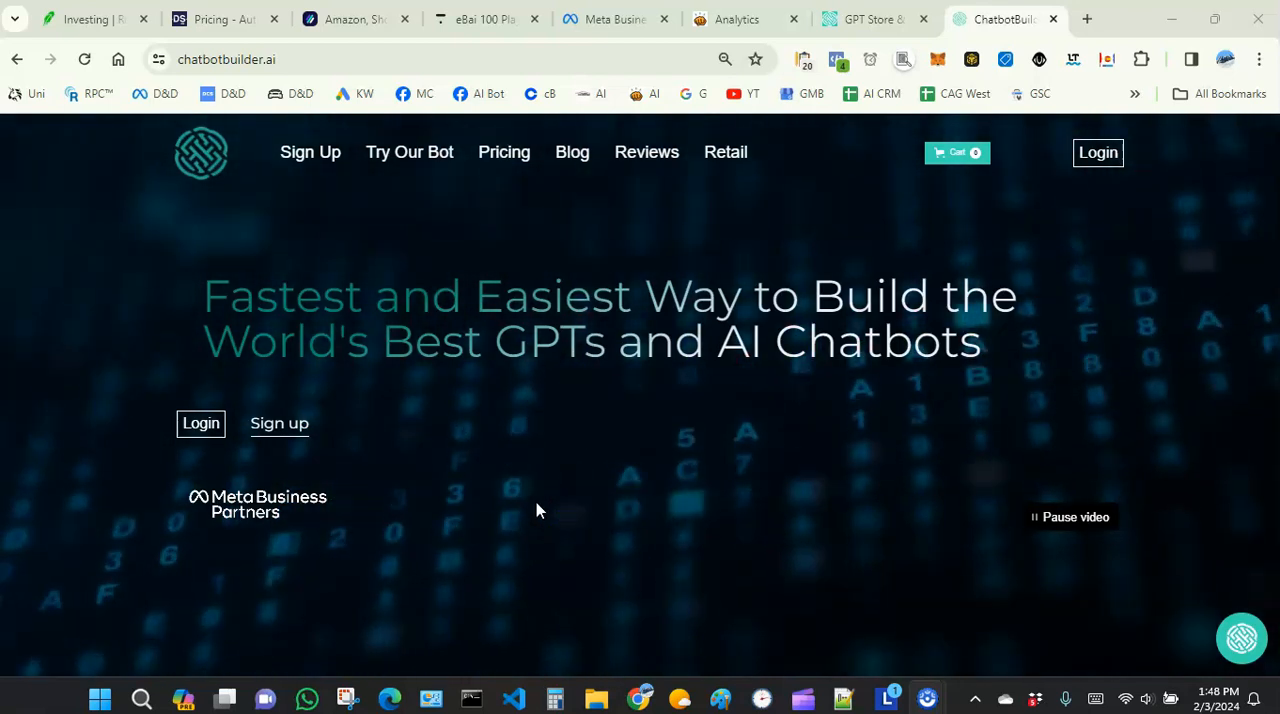
mouse_move(535, 487)
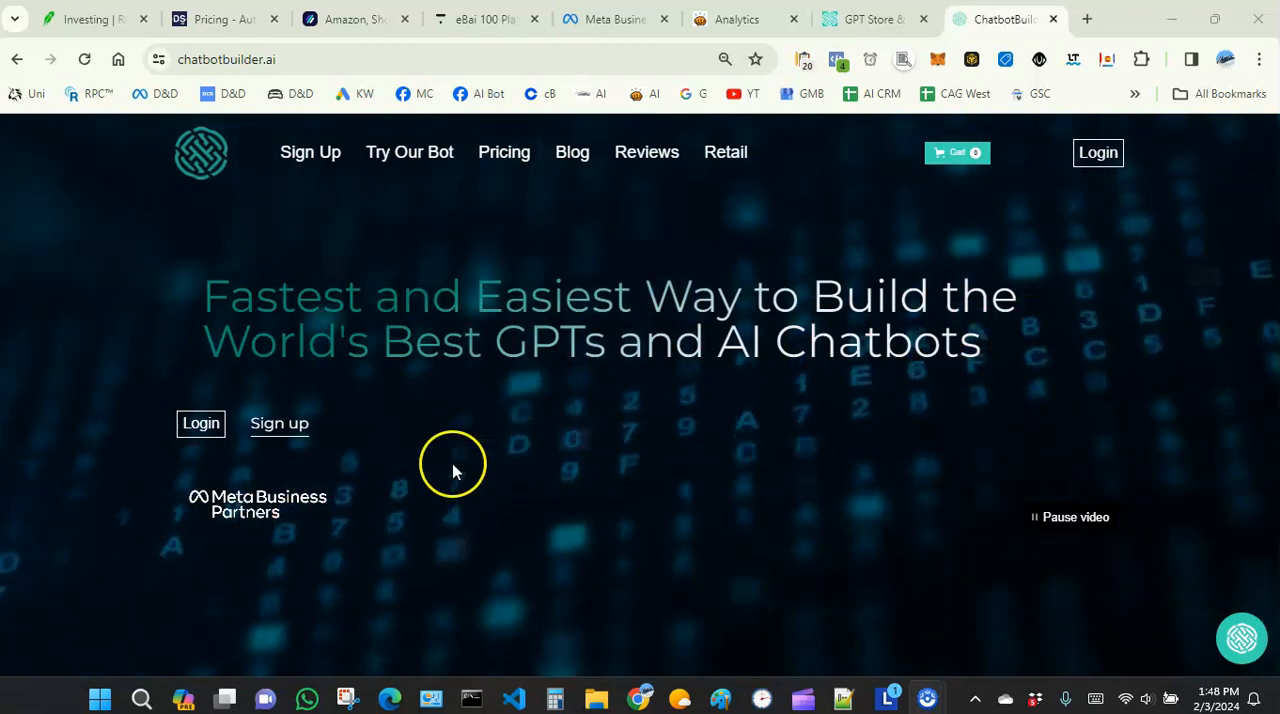
mouse_move(405, 515)
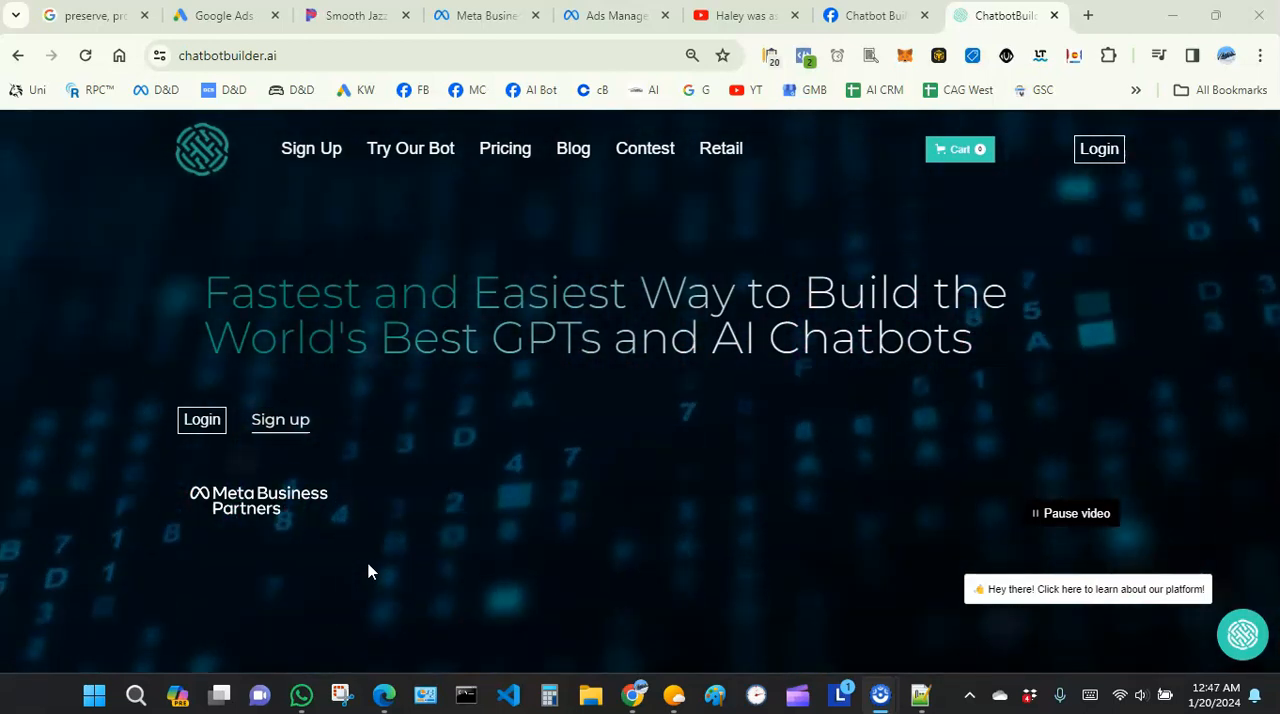
Scroll past the hero banner to the demo video and the Blog and Updates section
scroll(down, 3)
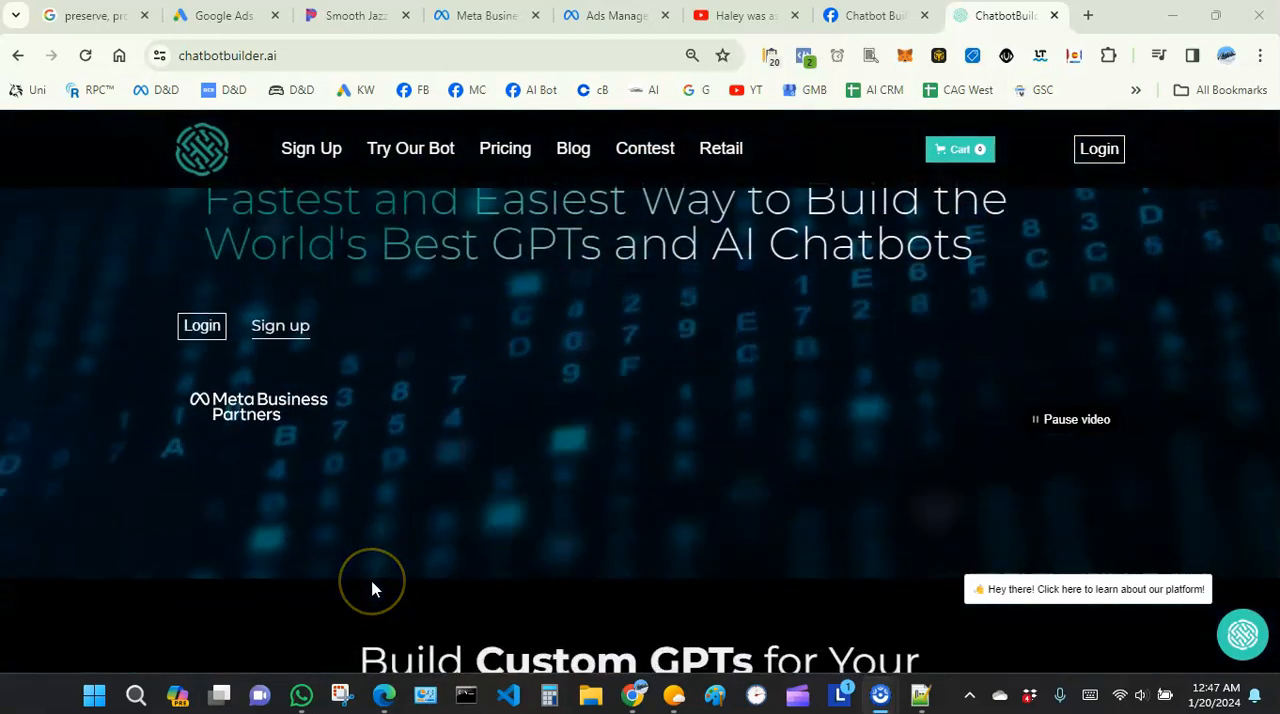
scroll(down, 3)
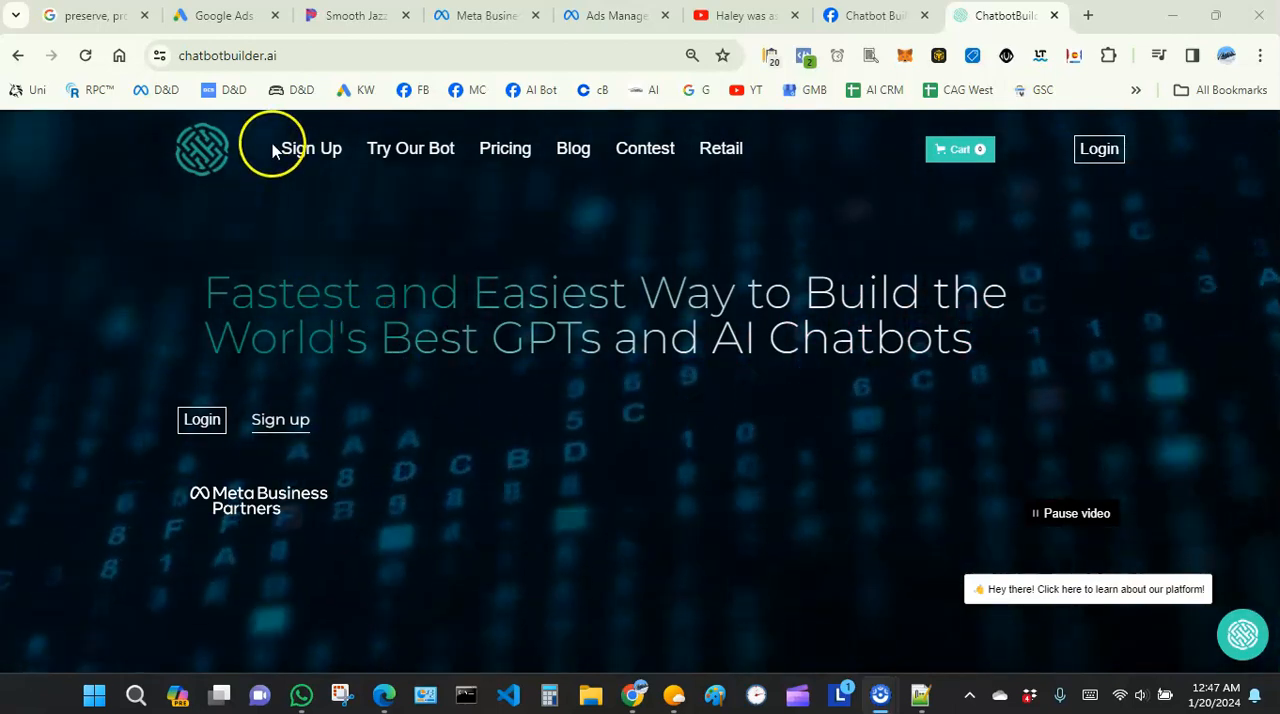
scroll(down, 3)
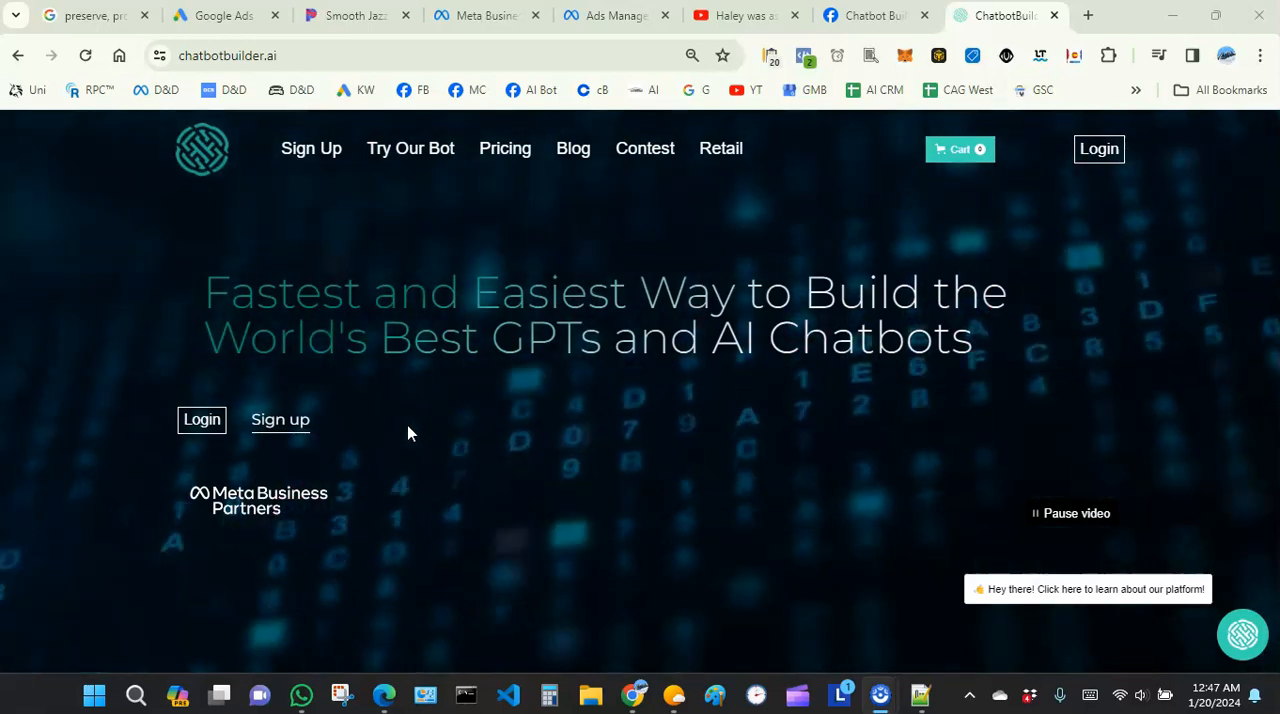
scroll(down, 3)
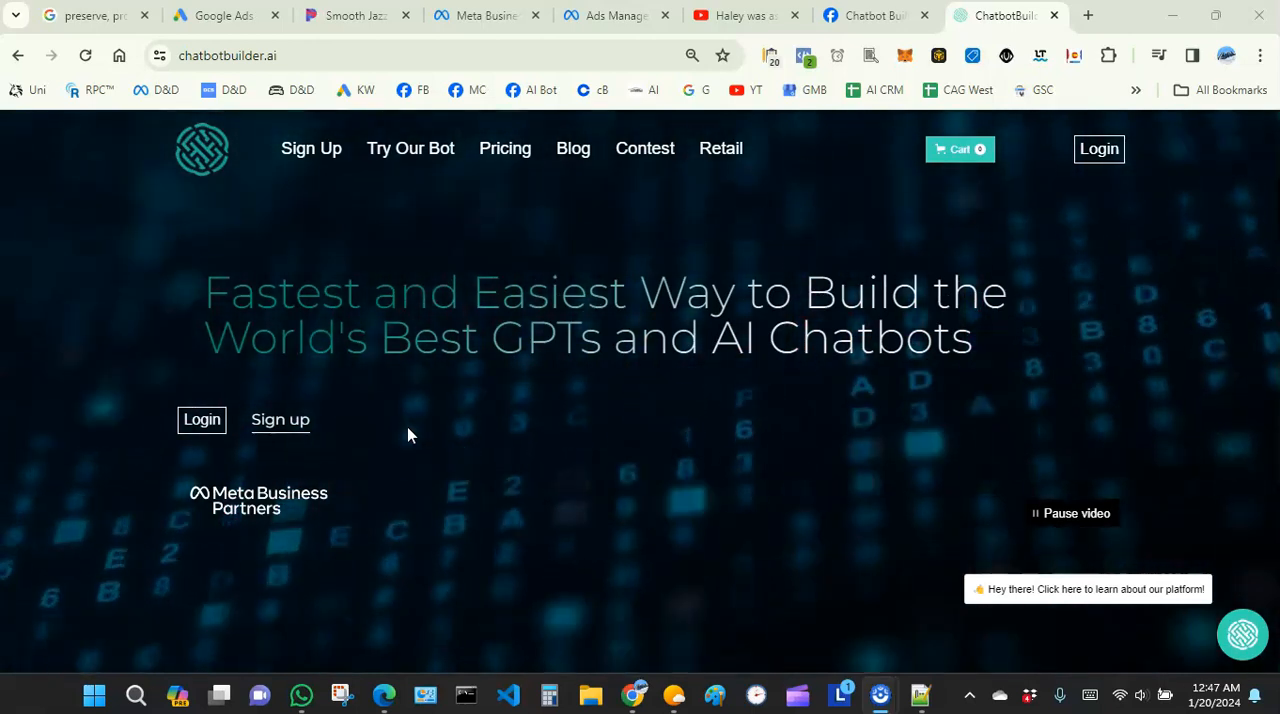
scroll(down, 3)
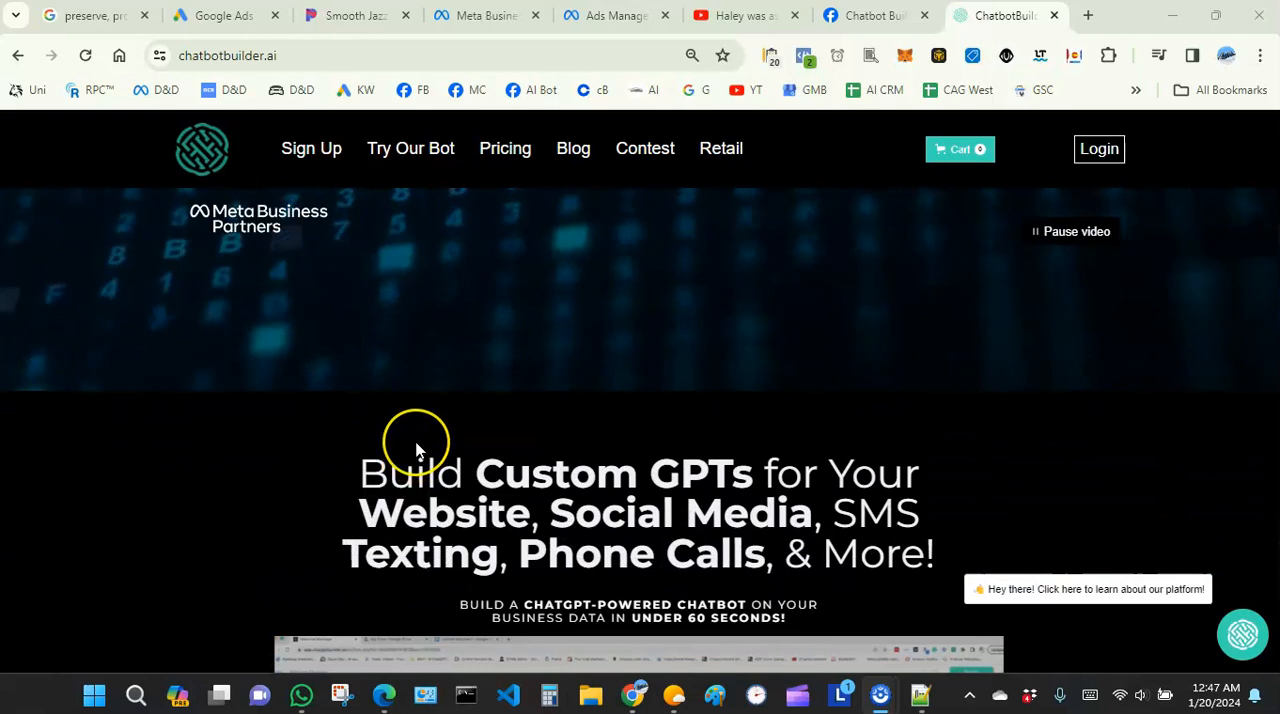
scroll(down, 3)
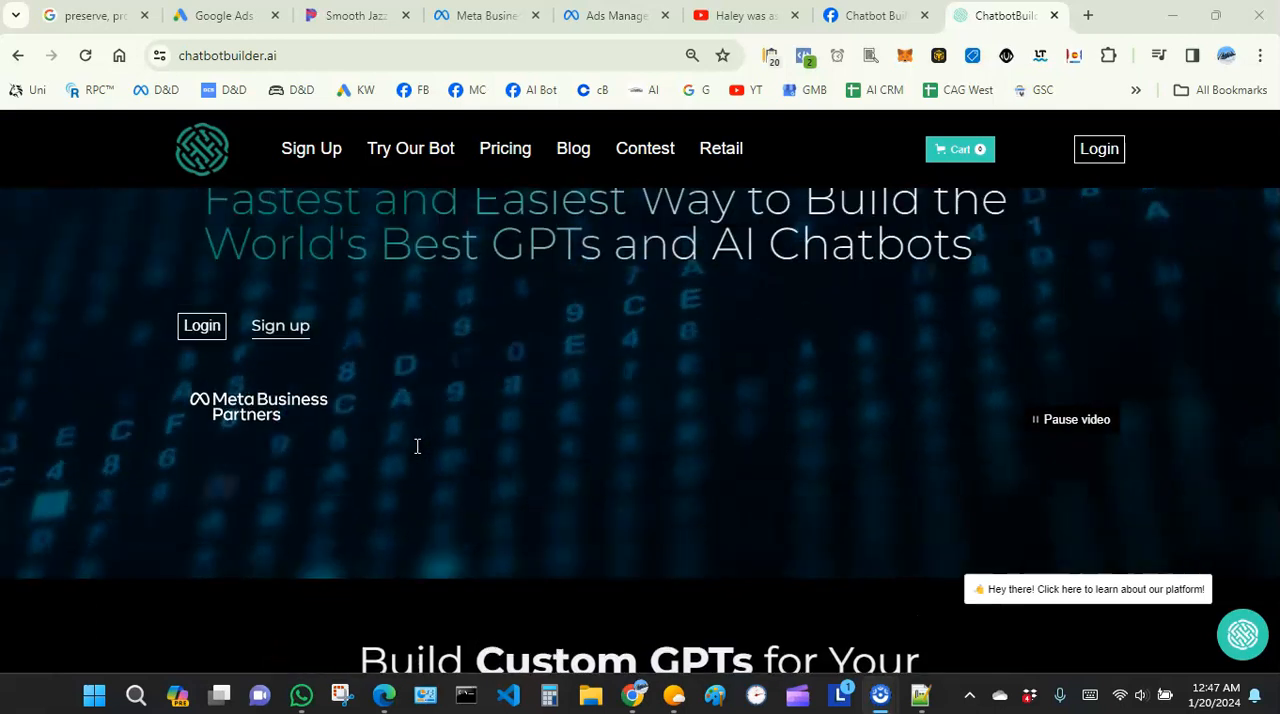
scroll(up, 3)
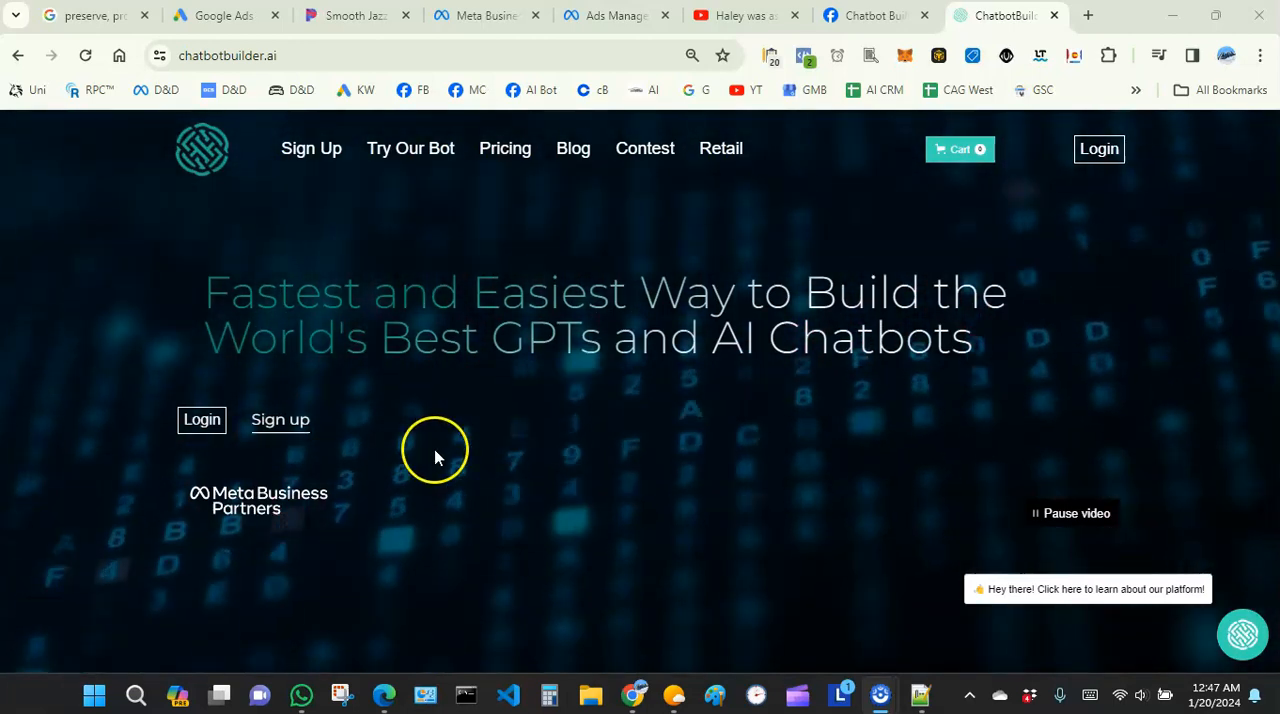
scroll(down, 3)
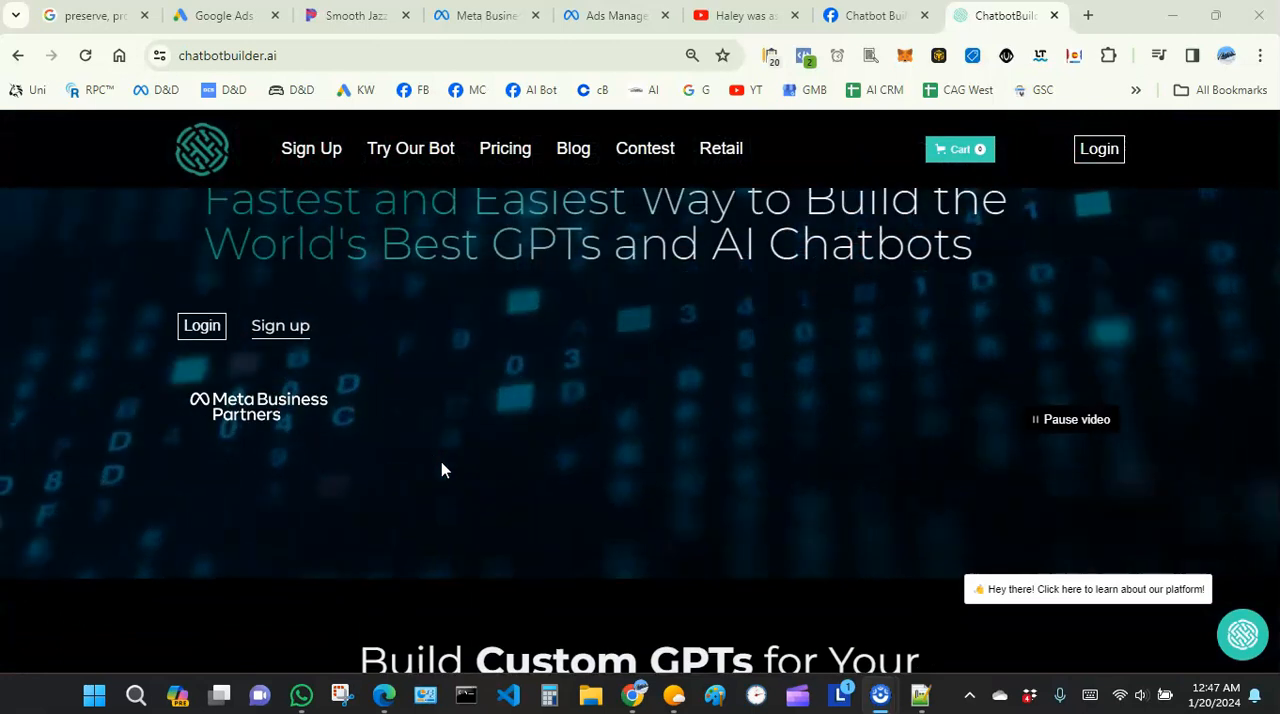
mouse_move(448, 467)
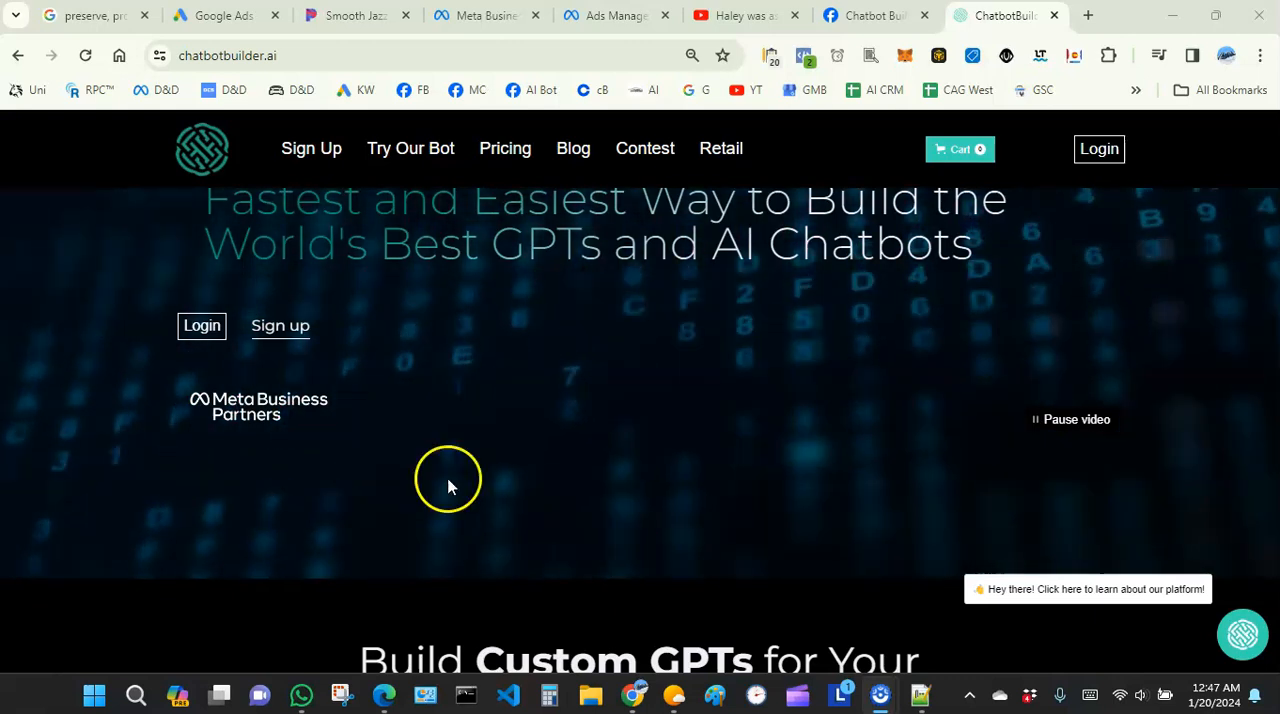
scroll(down, 3)
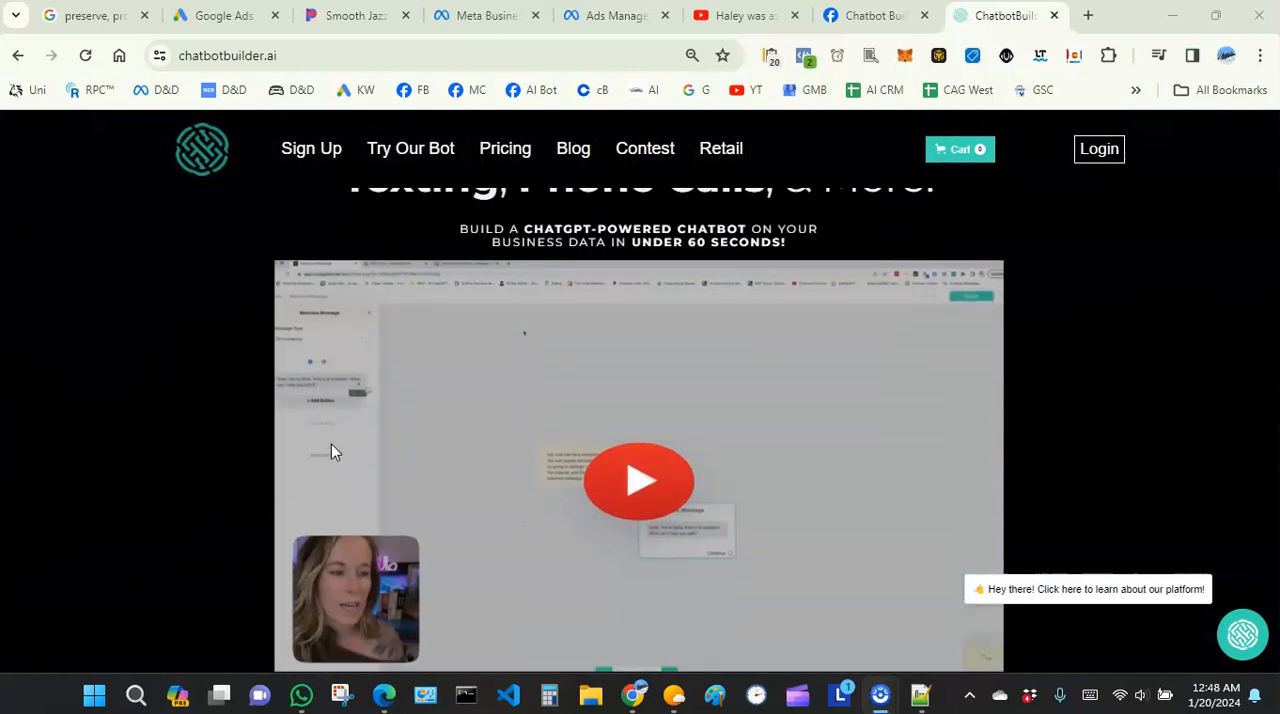
scroll(down, 3)
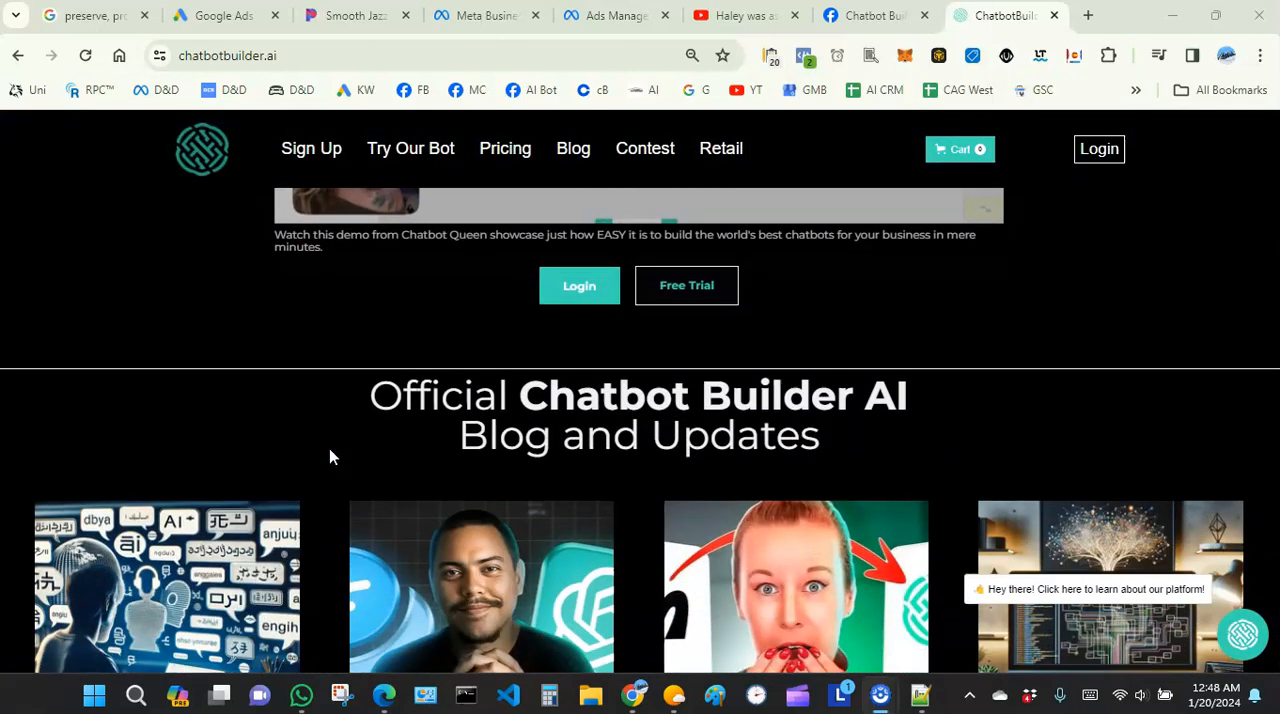
Scroll past the four blog post cards and Next button into the reviews section
scroll(down, 3)
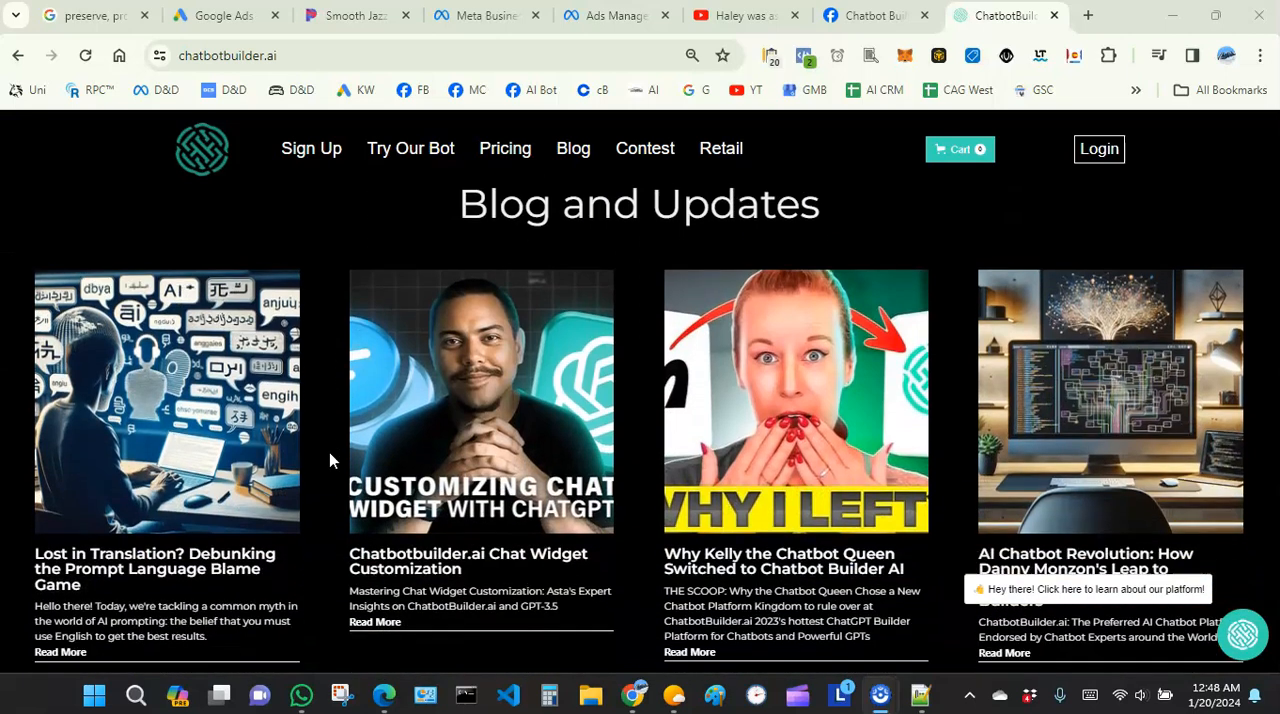
scroll(down, 3)
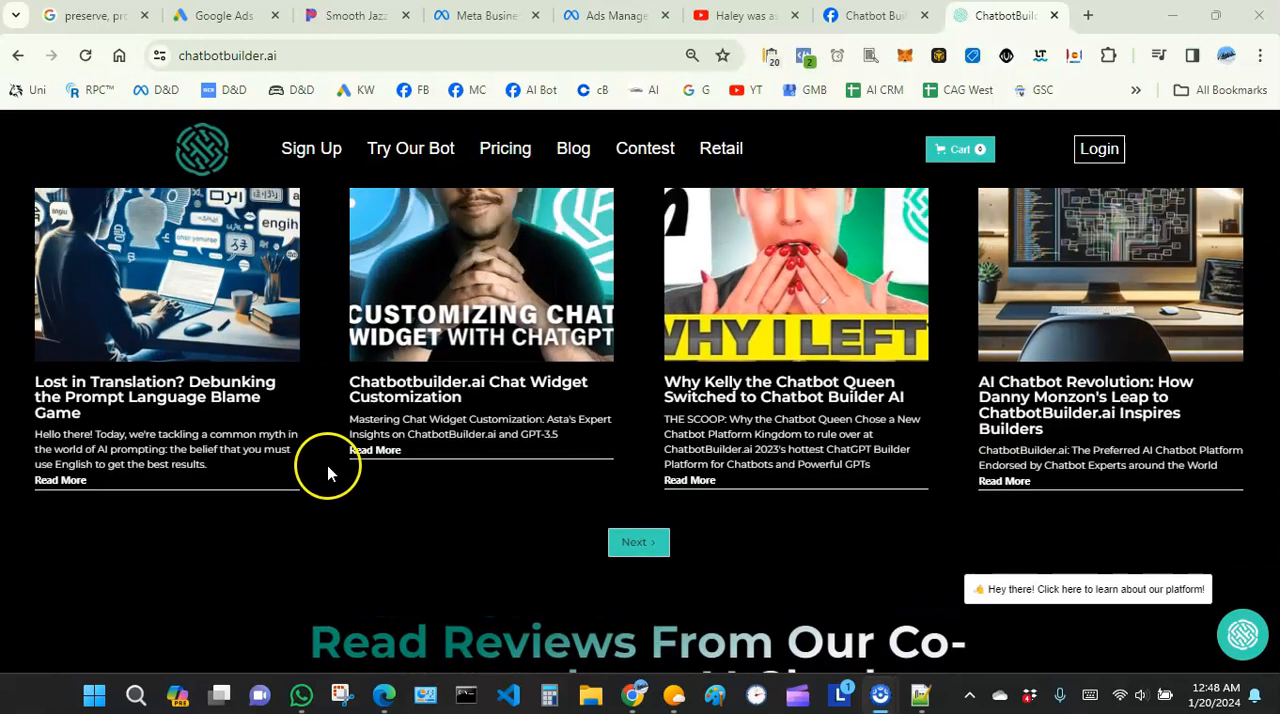
scroll(down, 3)
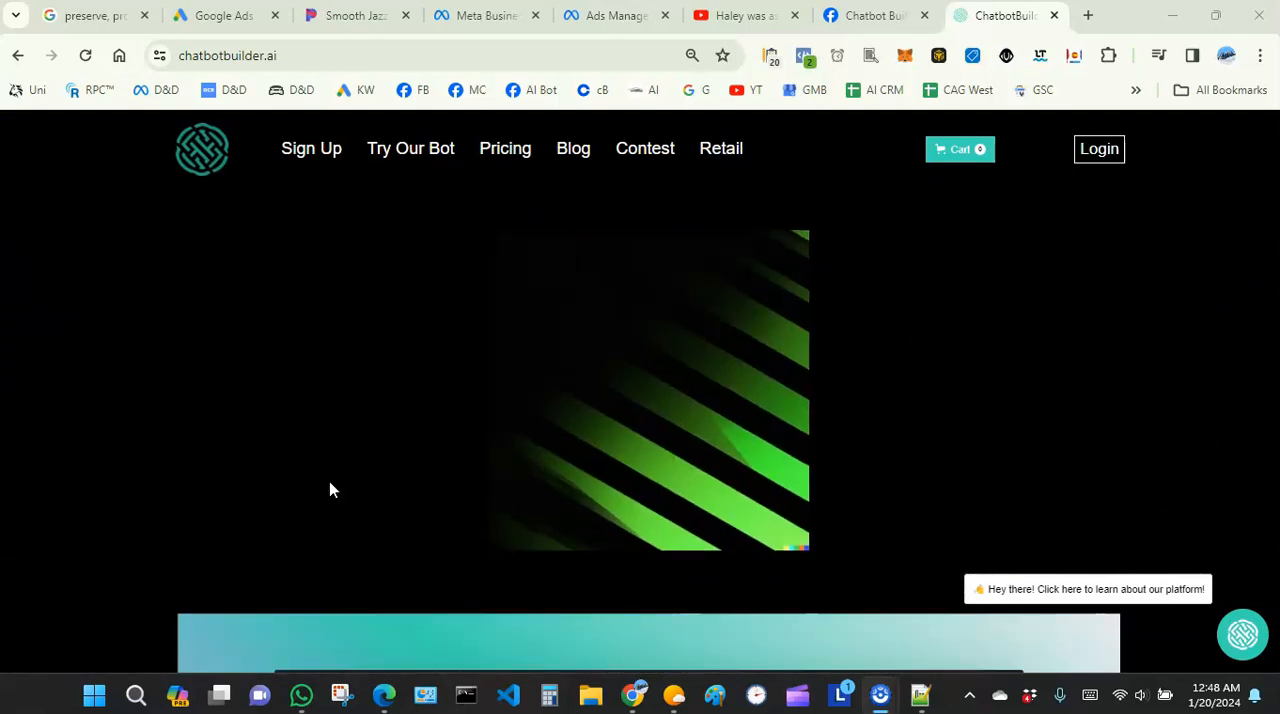
scroll(down, 3)
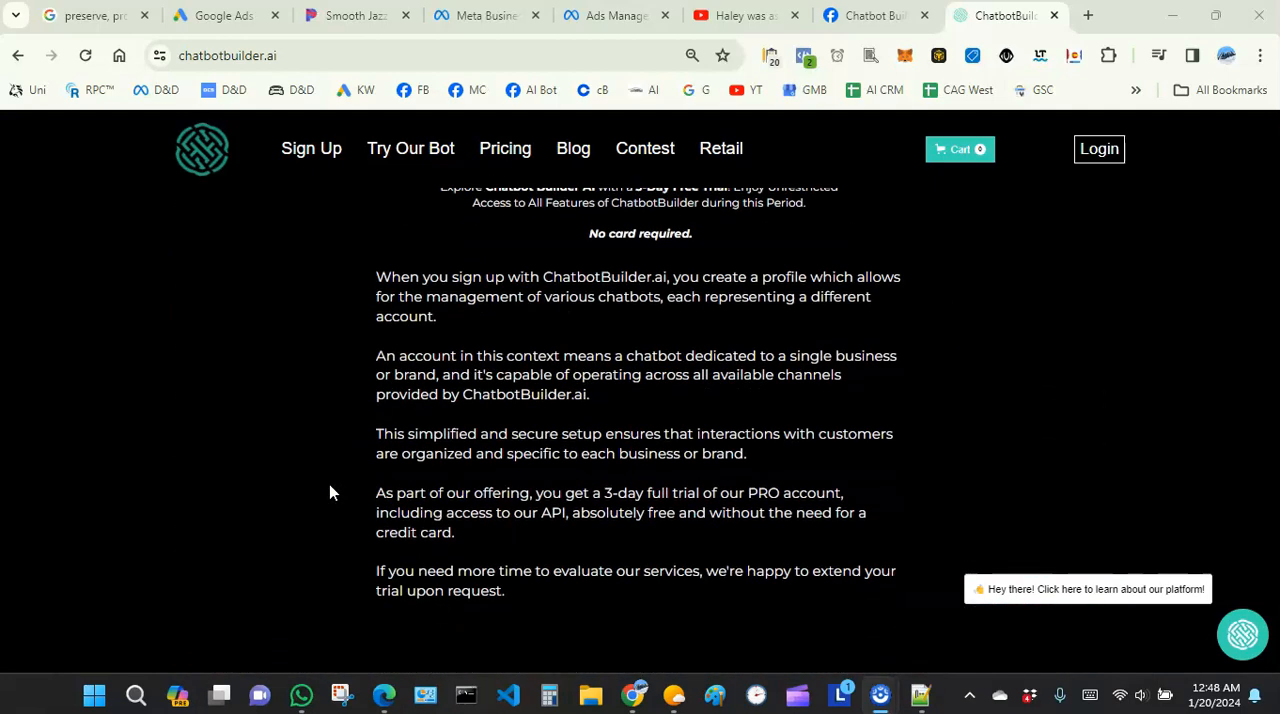
scroll(down, 3)
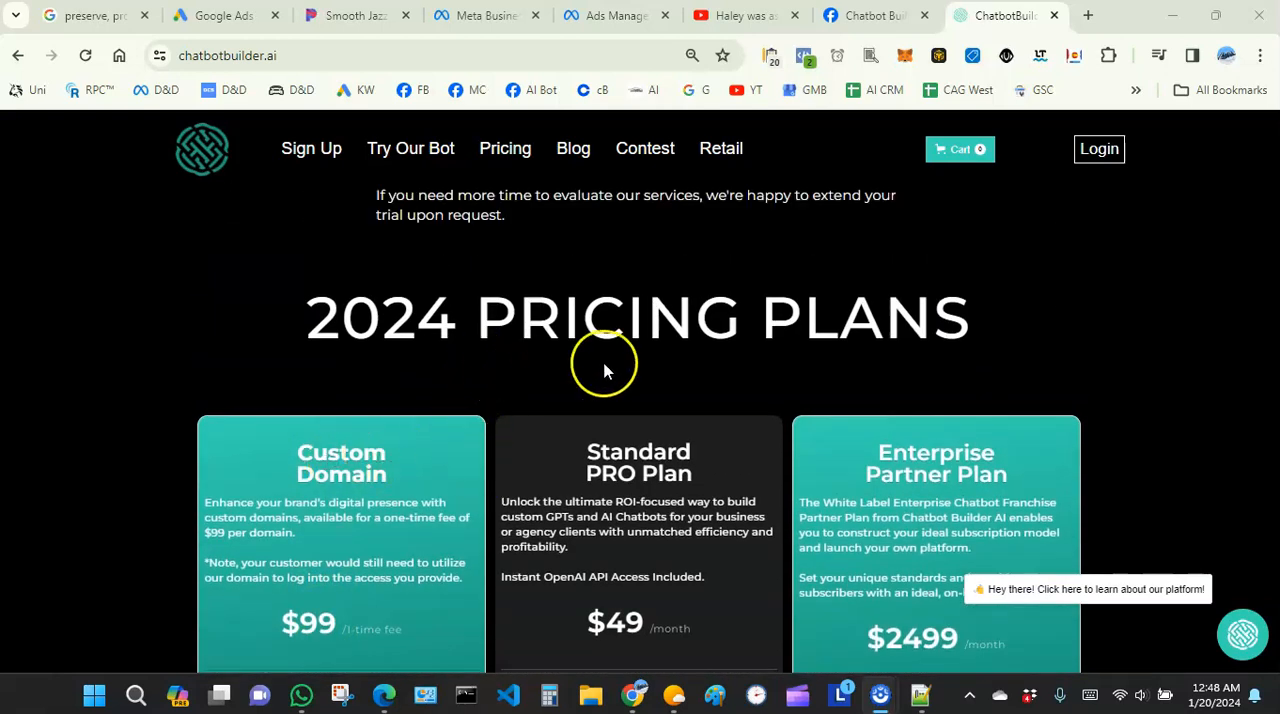
mouse_move(758, 382)
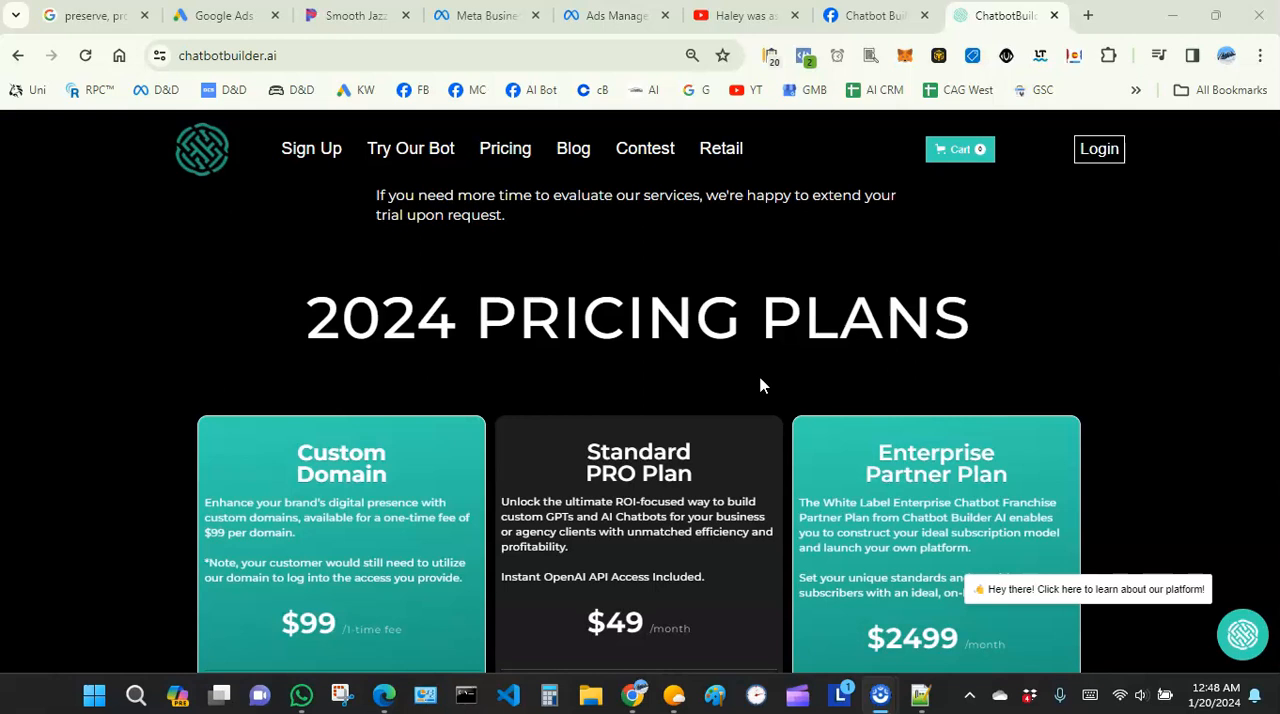
scroll(down, 3)
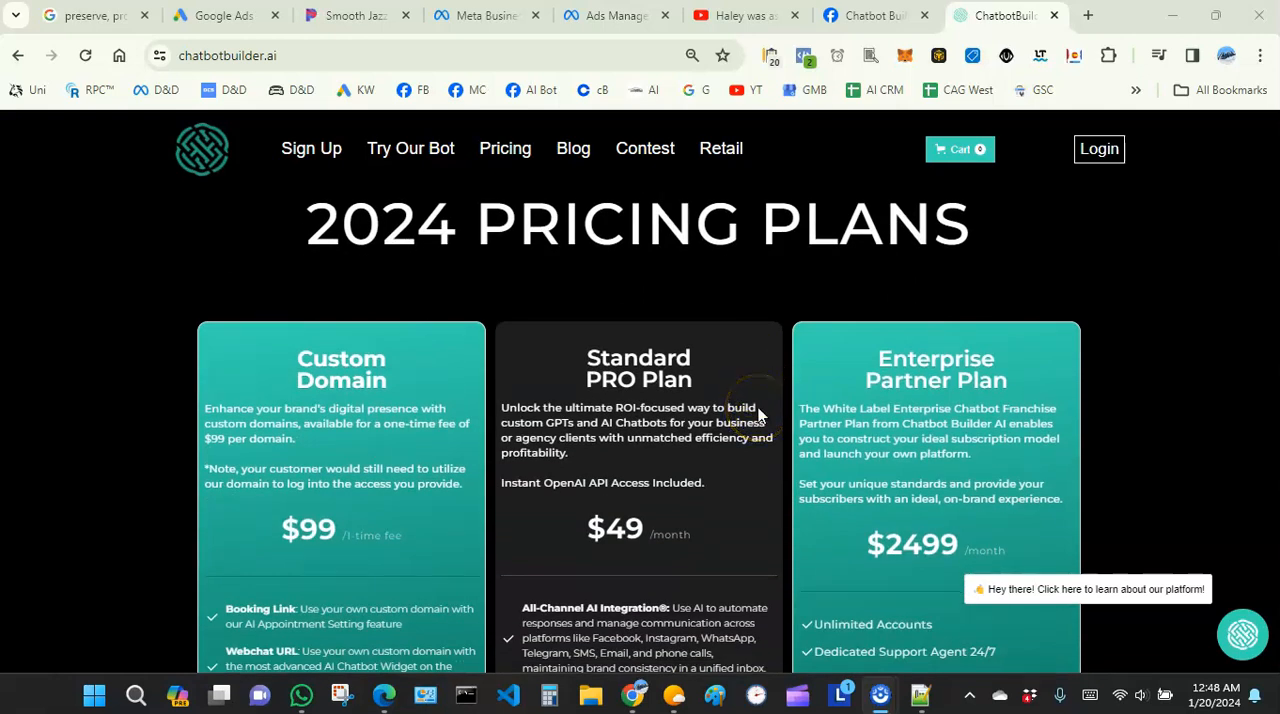
scroll(down, 3)
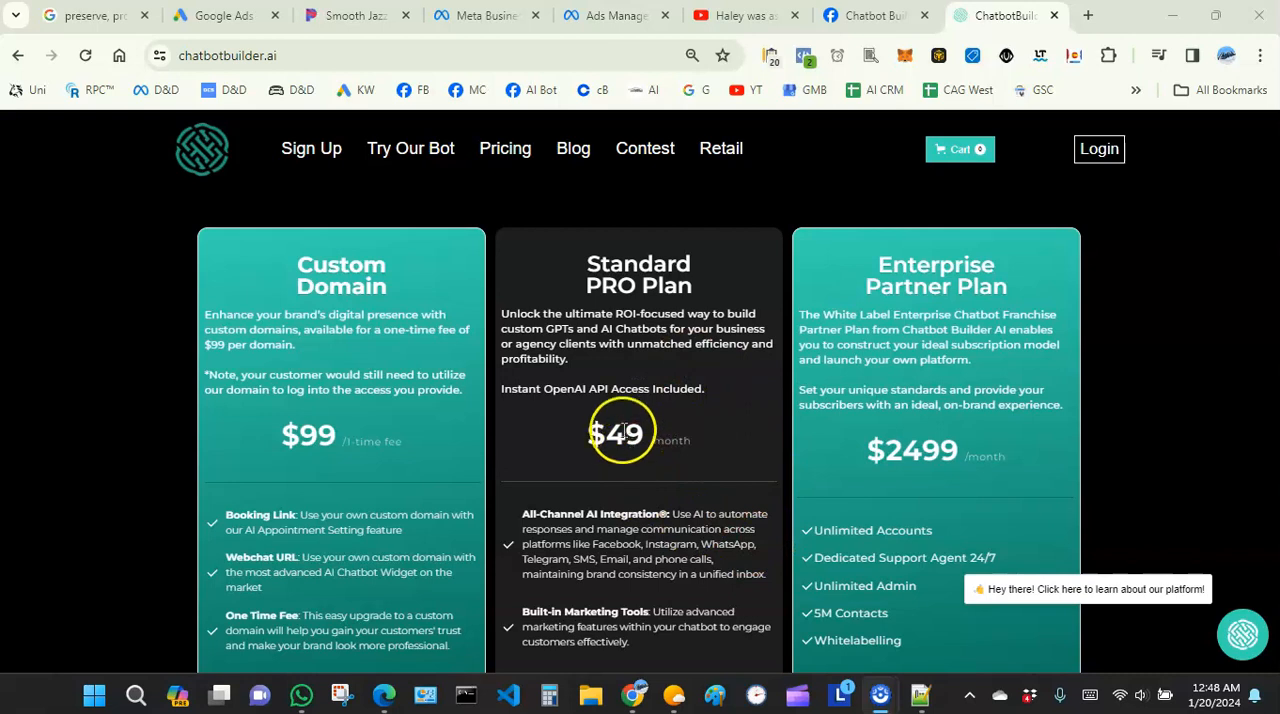
scroll(down, 3)
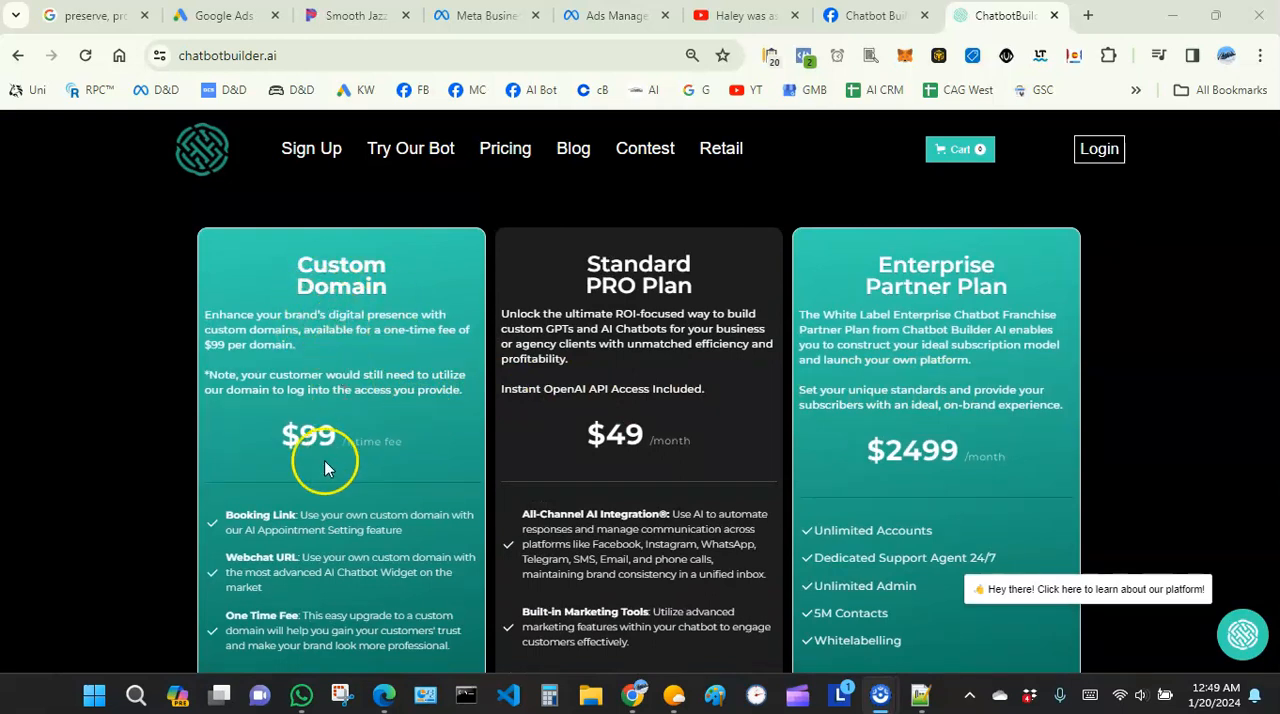
mouse_move(470, 490)
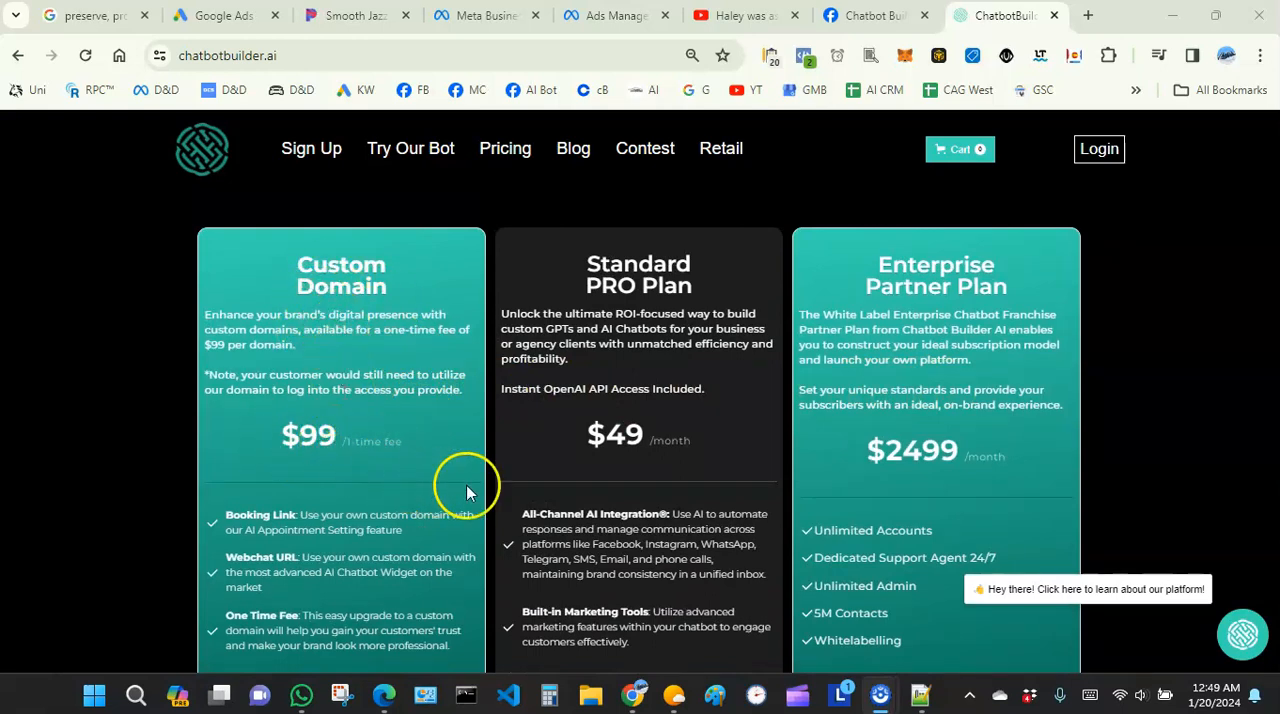
mouse_move(555, 447)
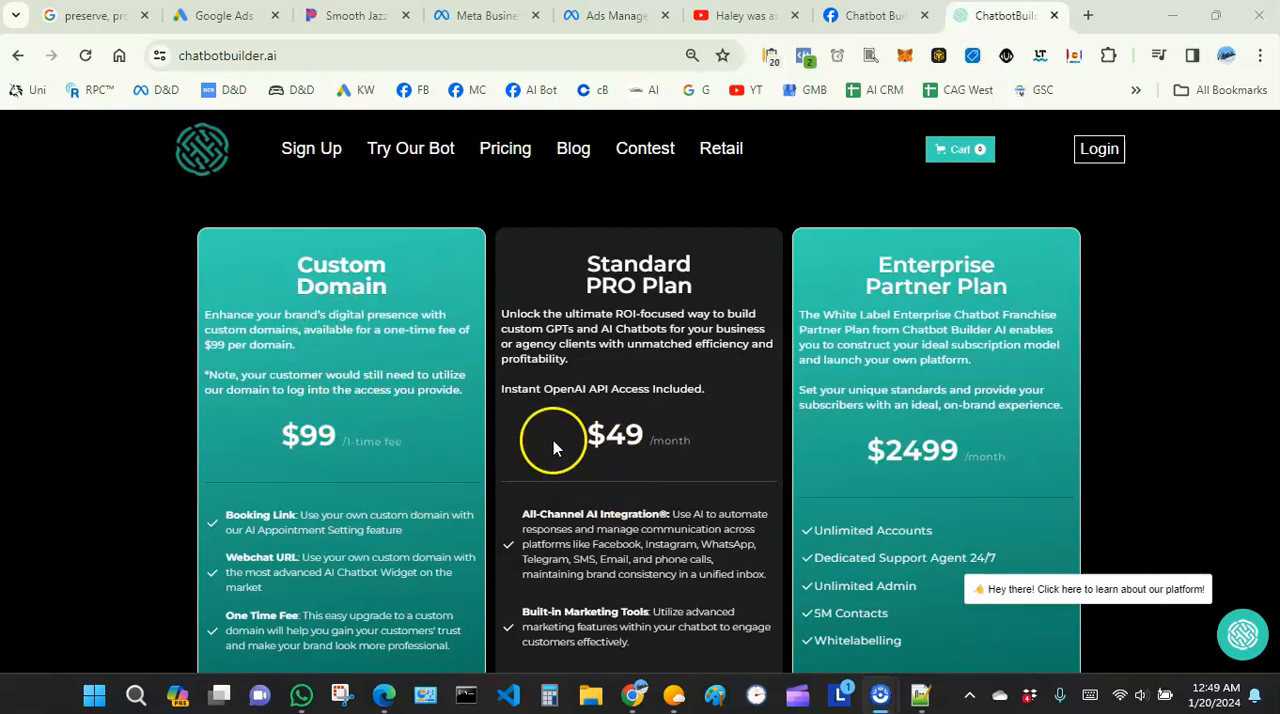
mouse_move(618, 368)
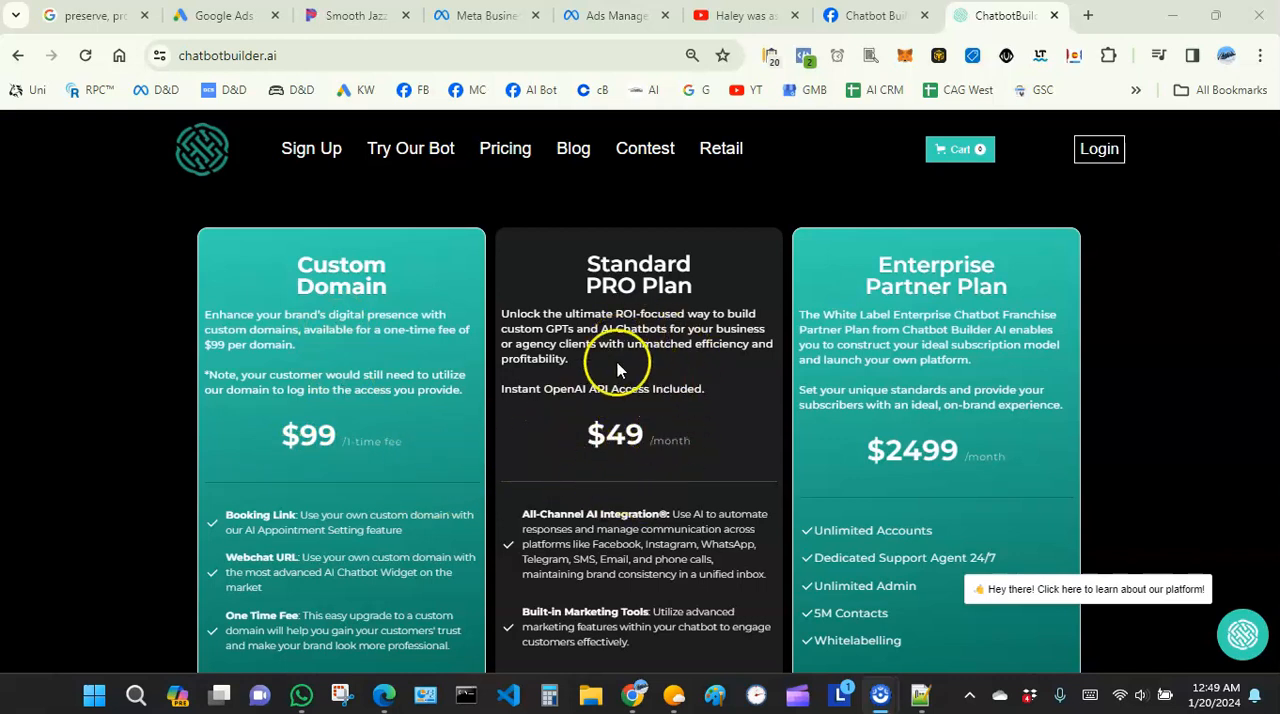
mouse_move(605, 428)
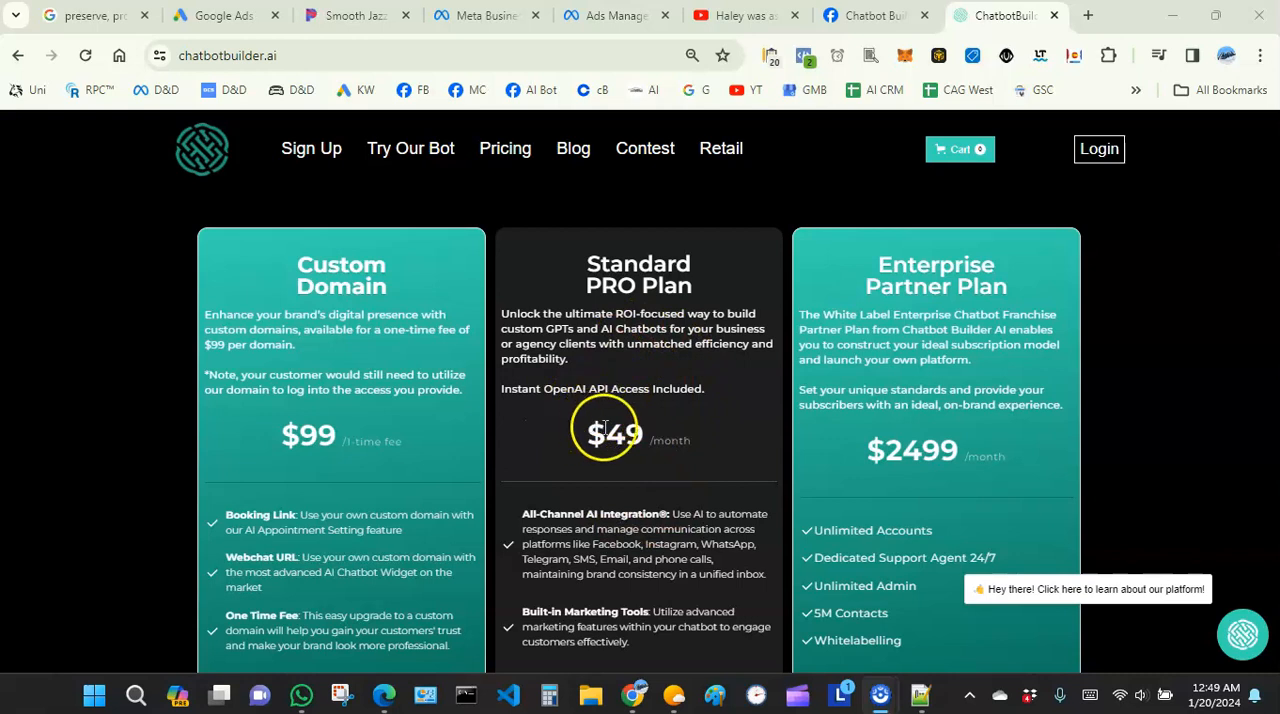
scroll(down, 3)
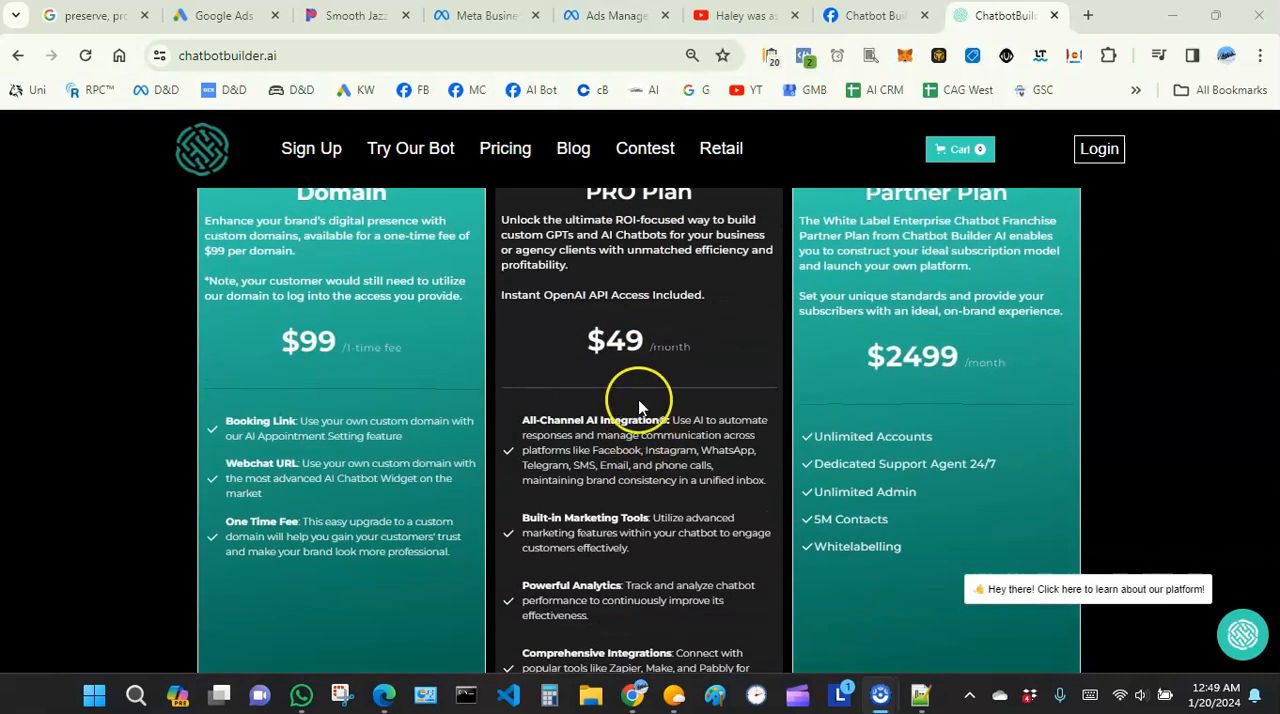
mouse_move(638, 346)
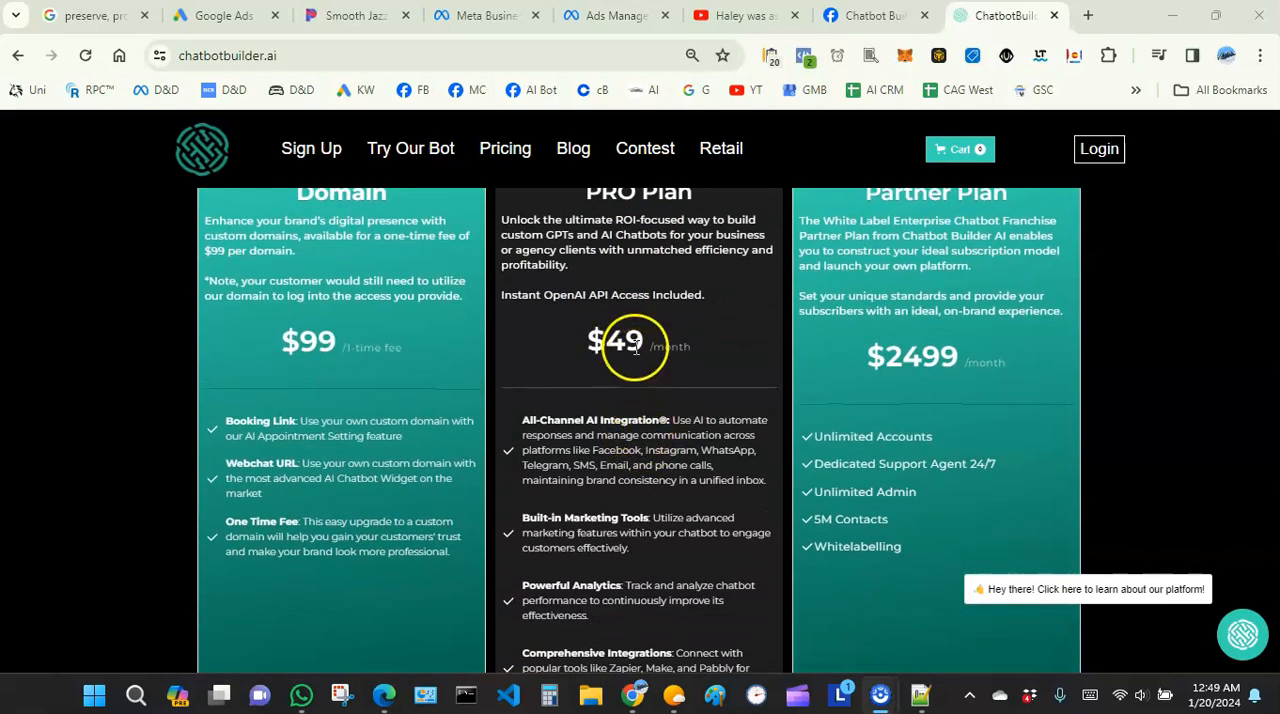
mouse_move(663, 410)
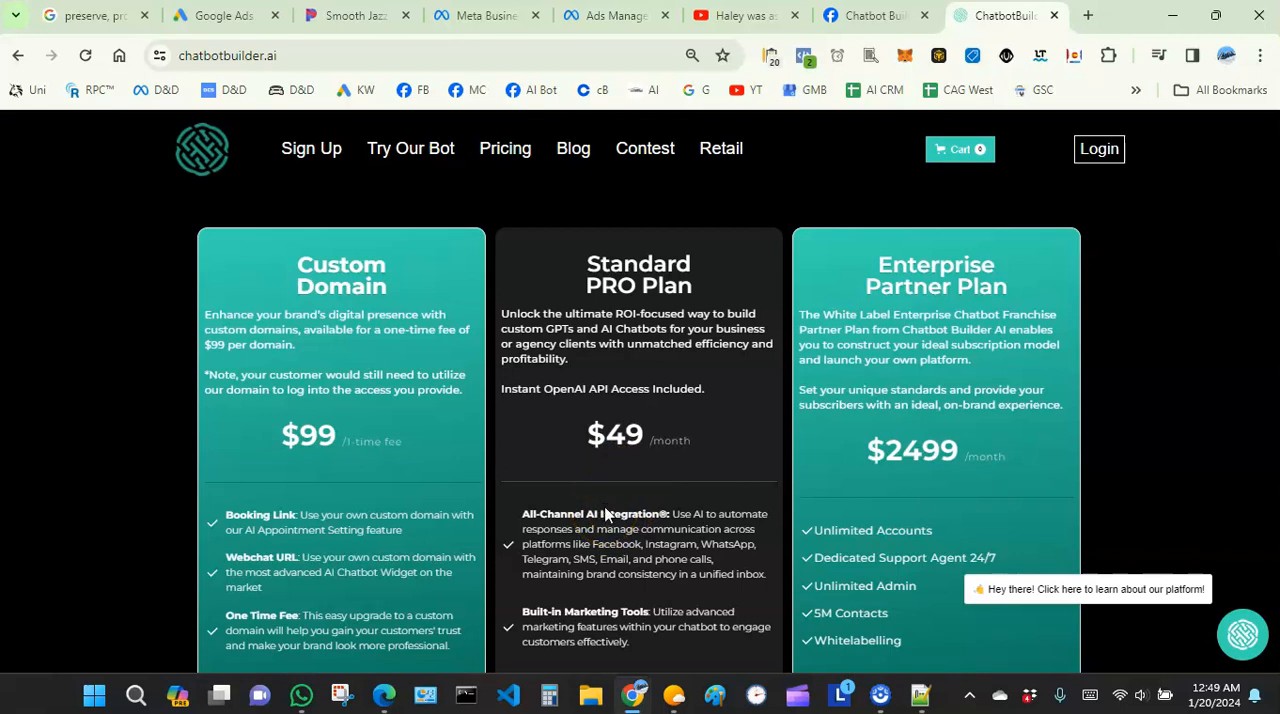
mouse_move(607, 508)
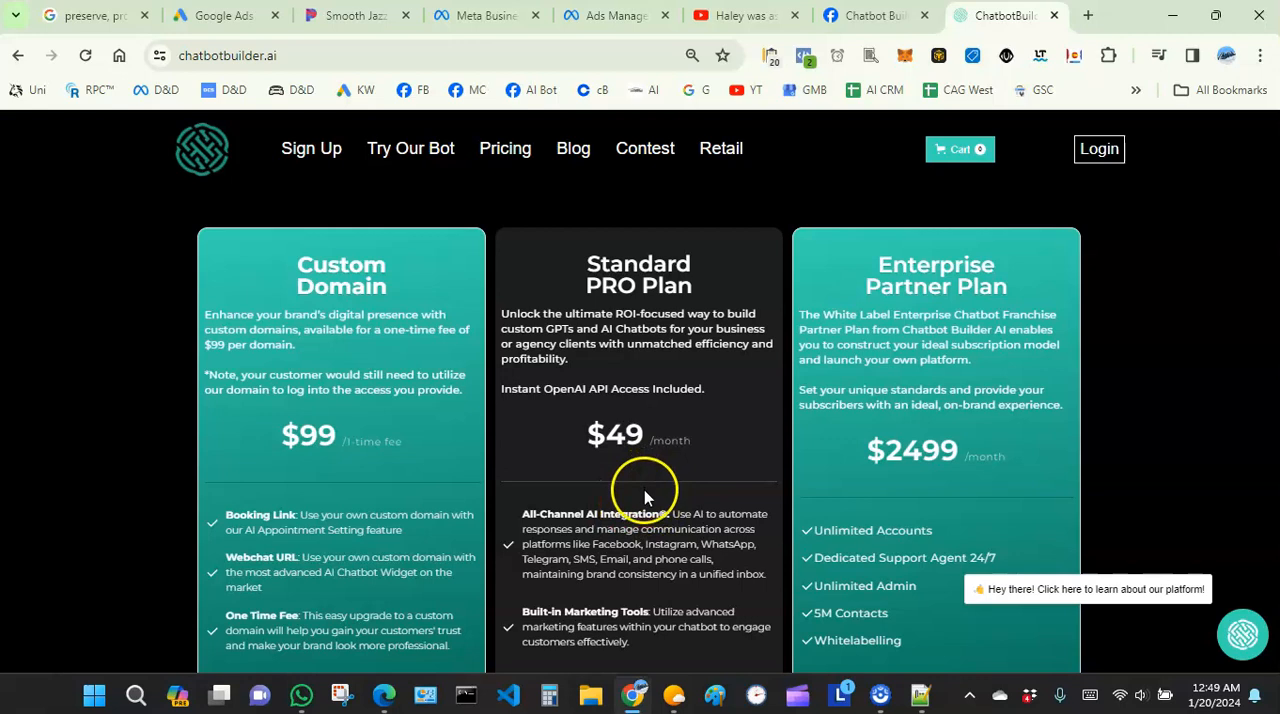
mouse_move(600, 473)
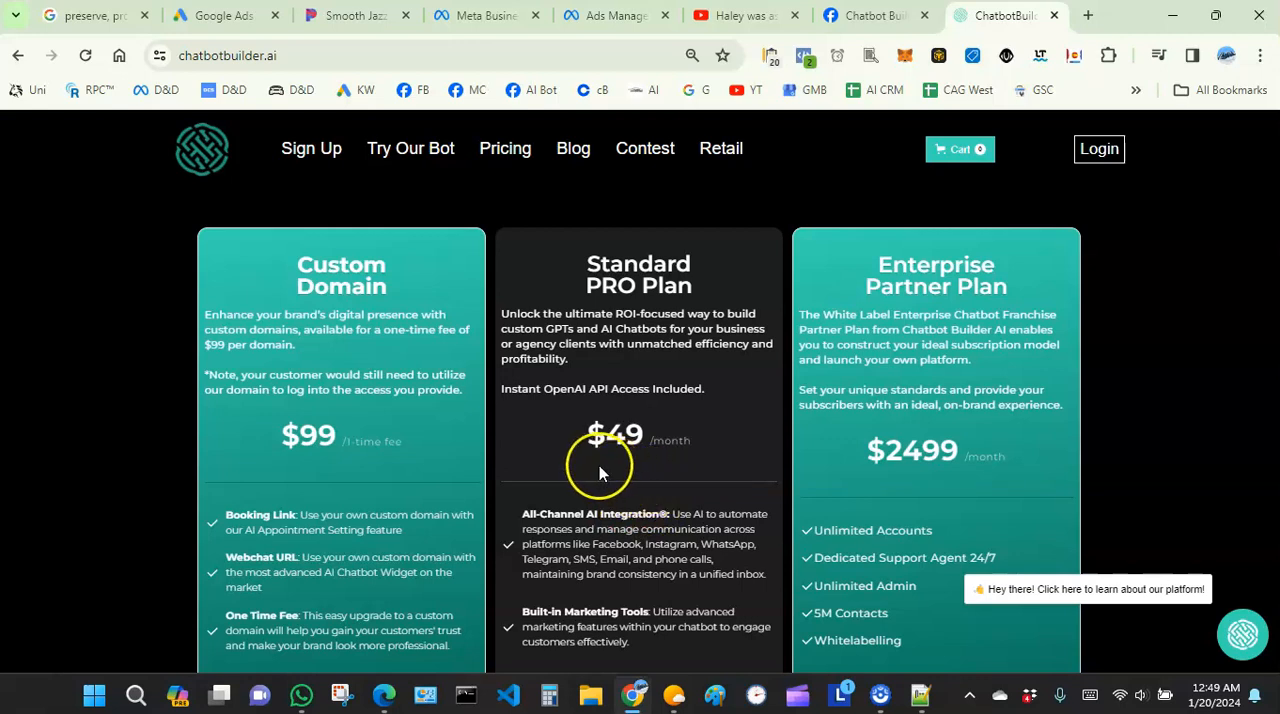
mouse_move(658, 477)
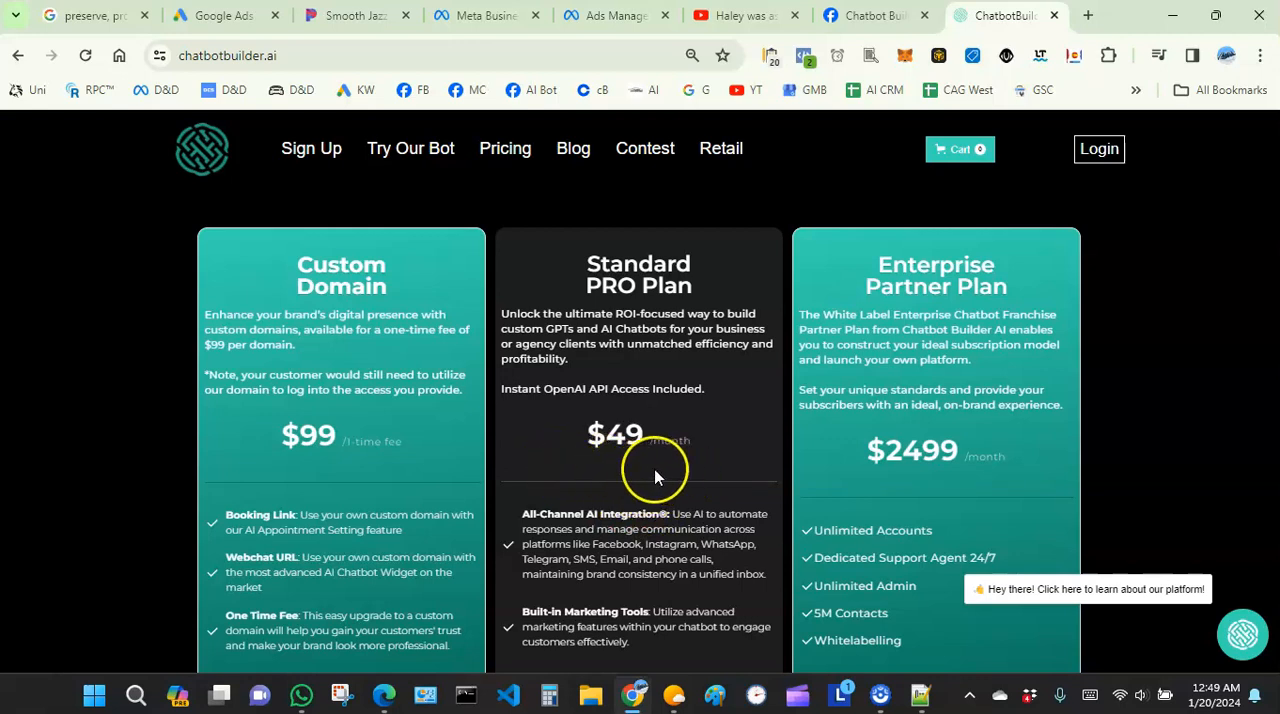
mouse_move(690, 472)
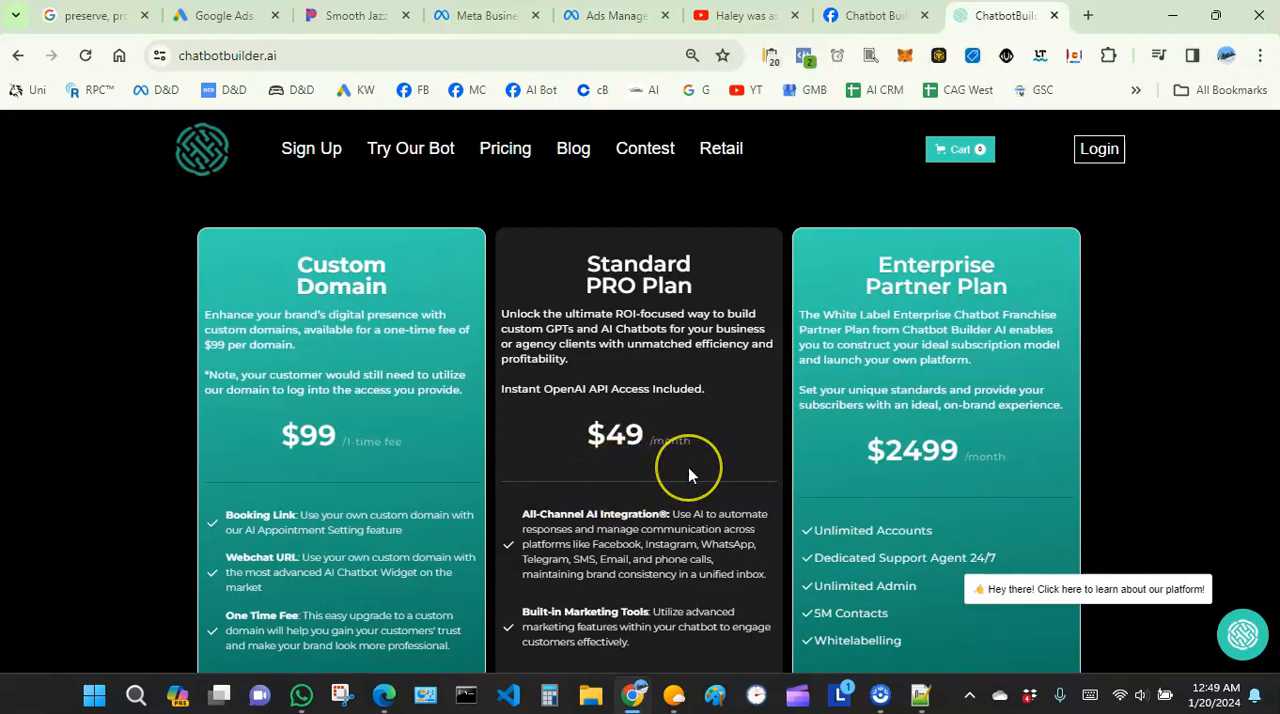
mouse_move(630, 468)
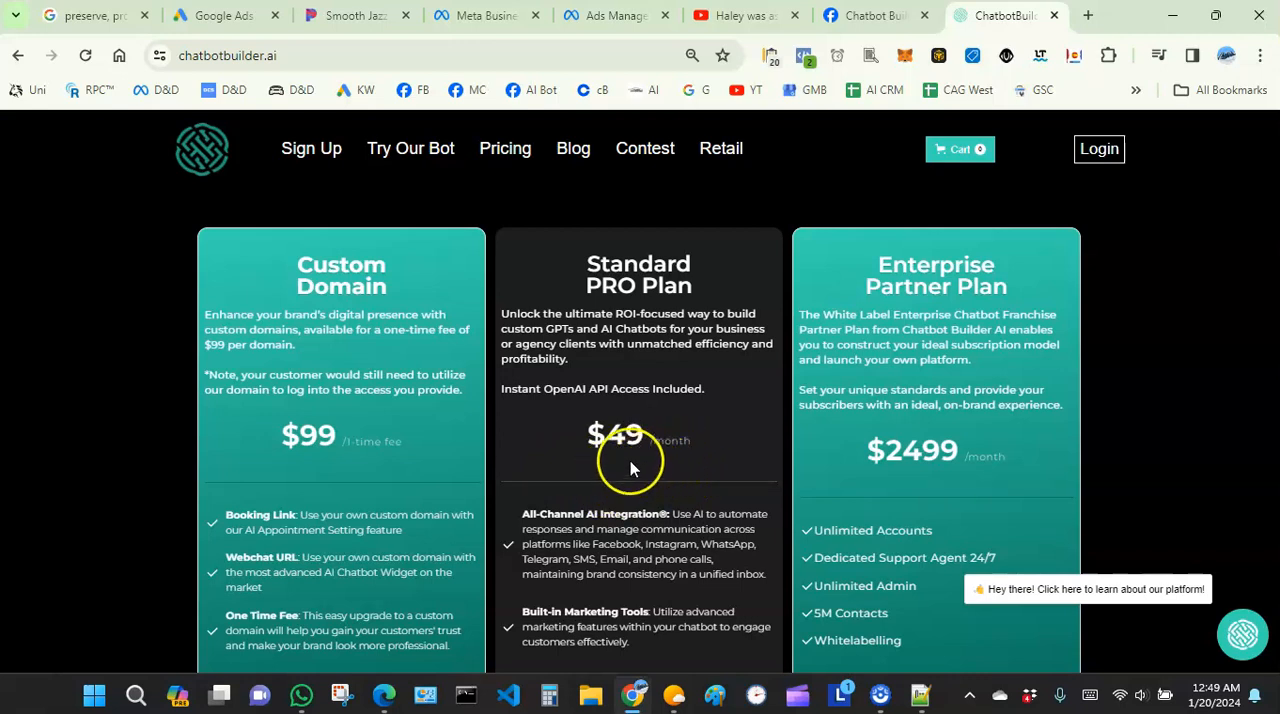
mouse_move(537, 492)
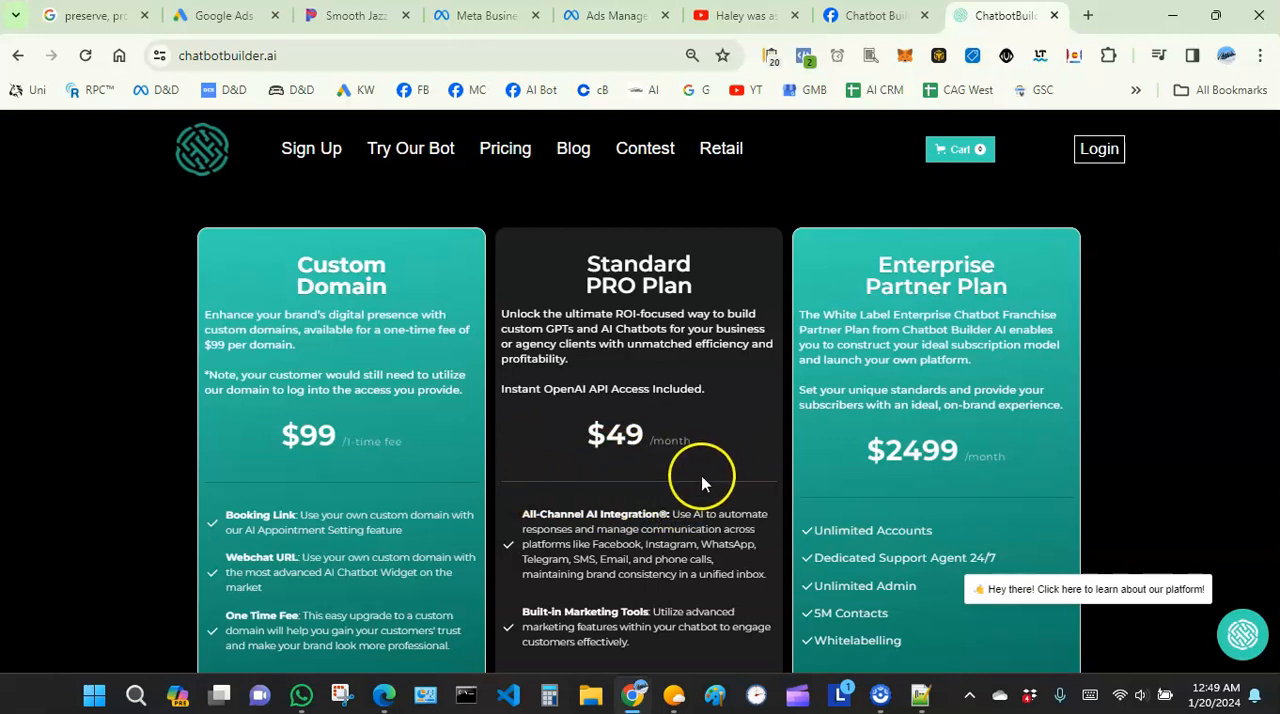
scroll(down, 3)
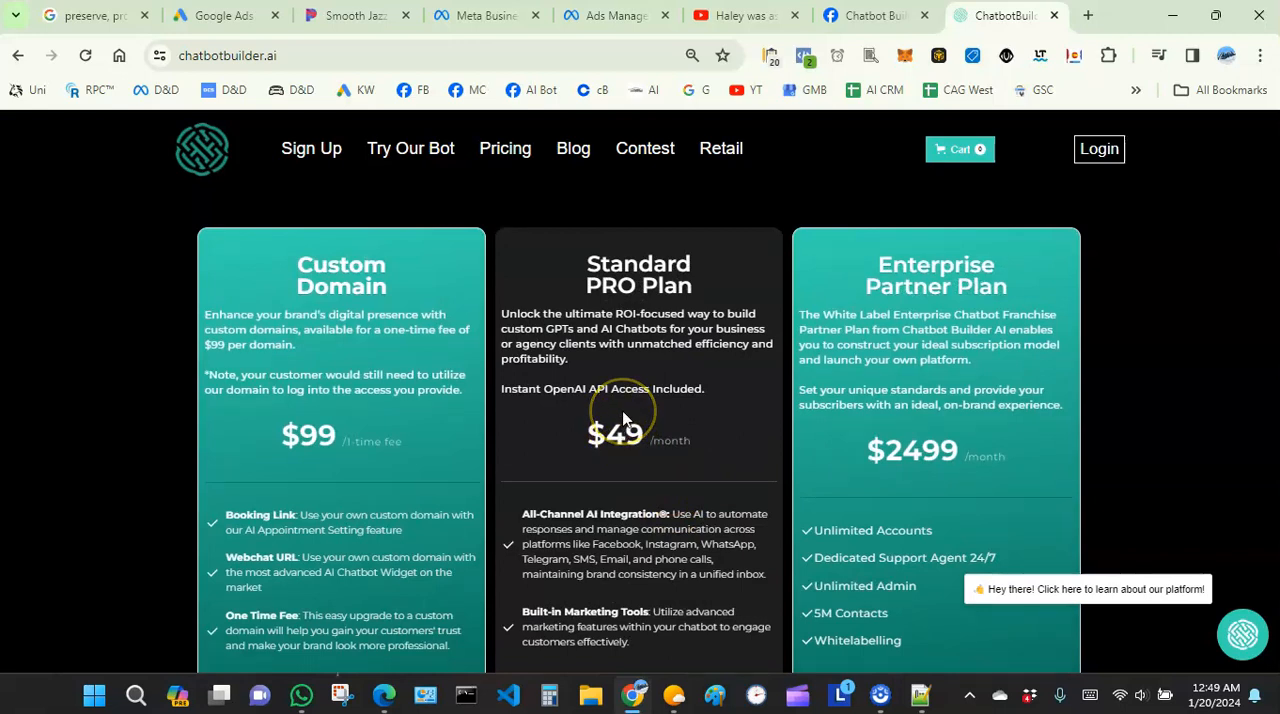
scroll(down, 3)
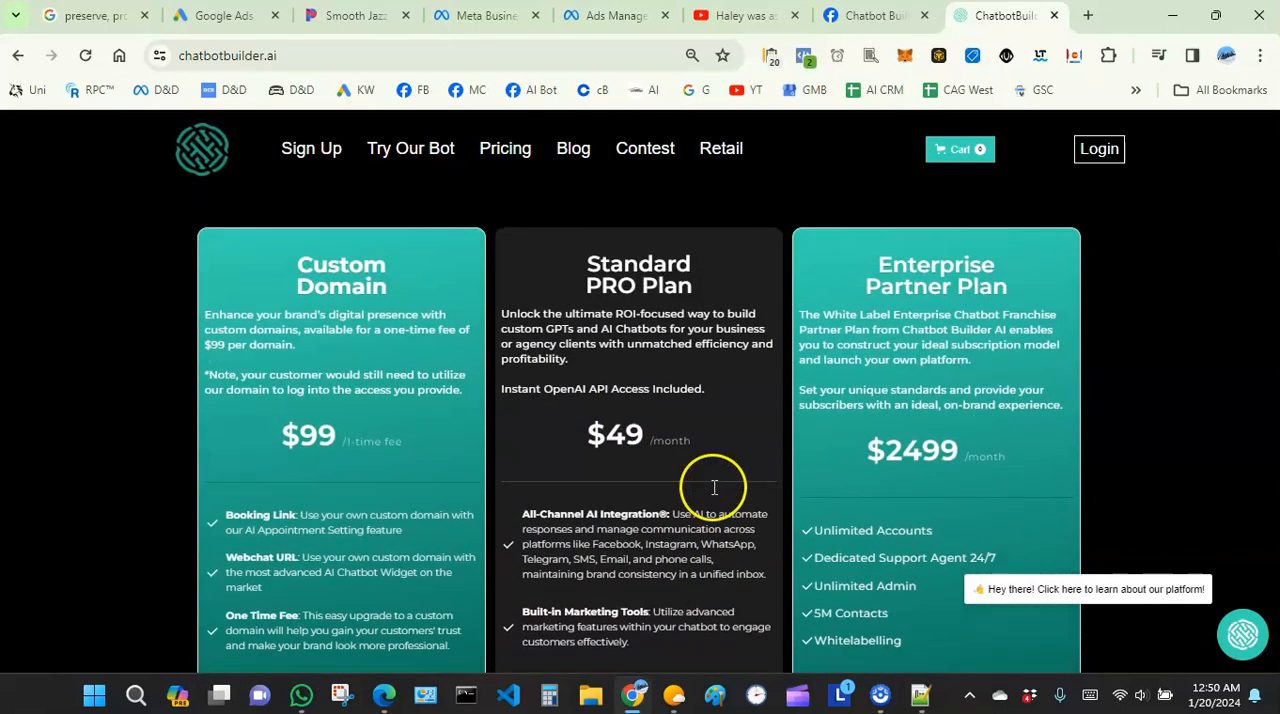
mouse_move(714, 497)
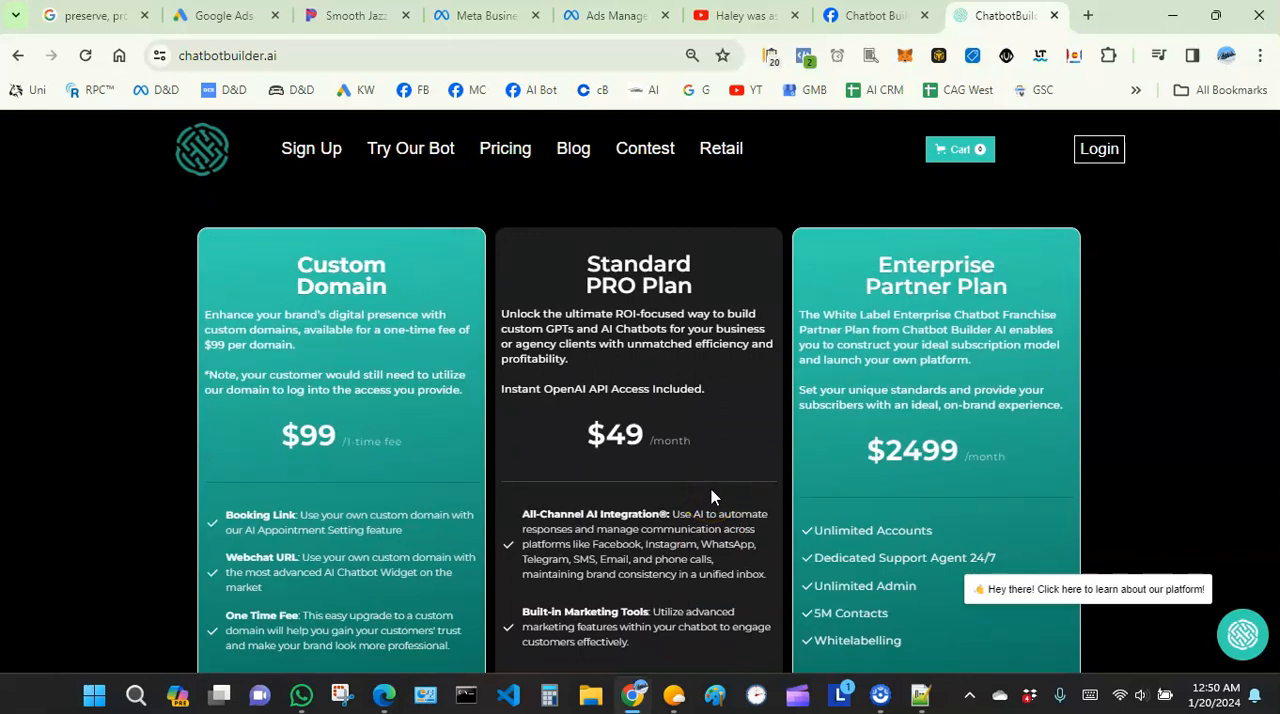
mouse_move(714, 493)
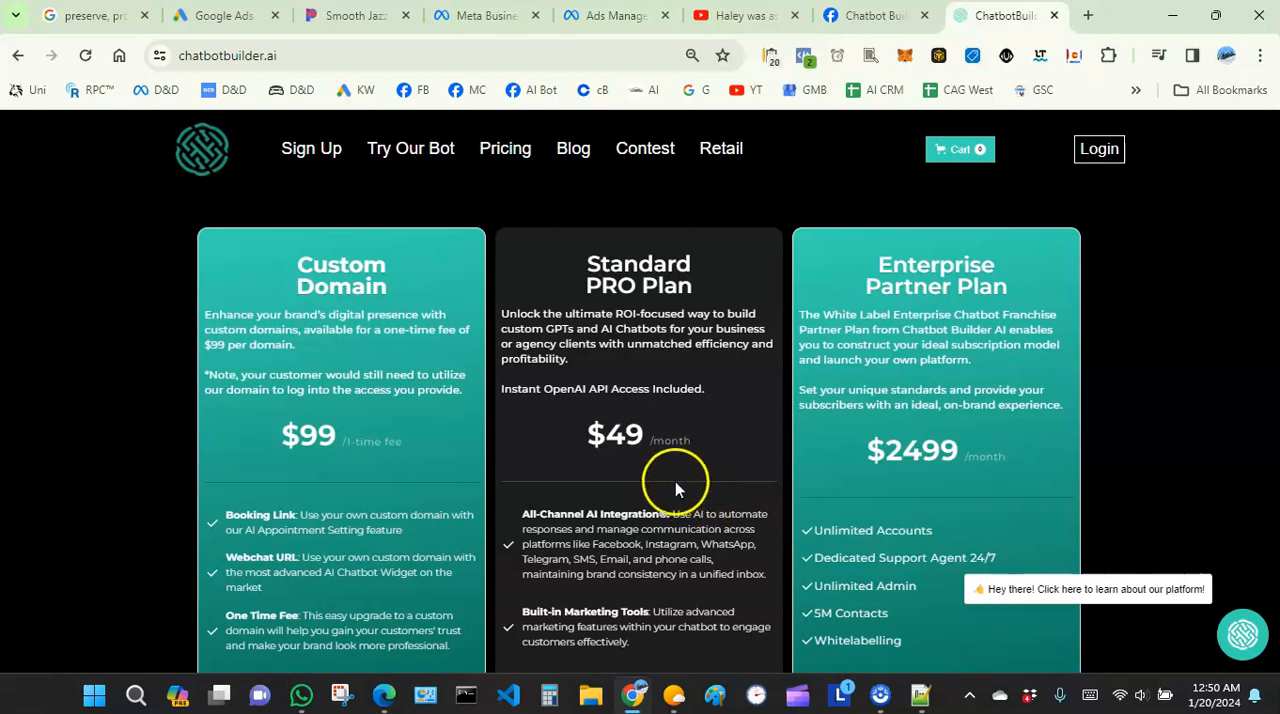
mouse_move(700, 505)
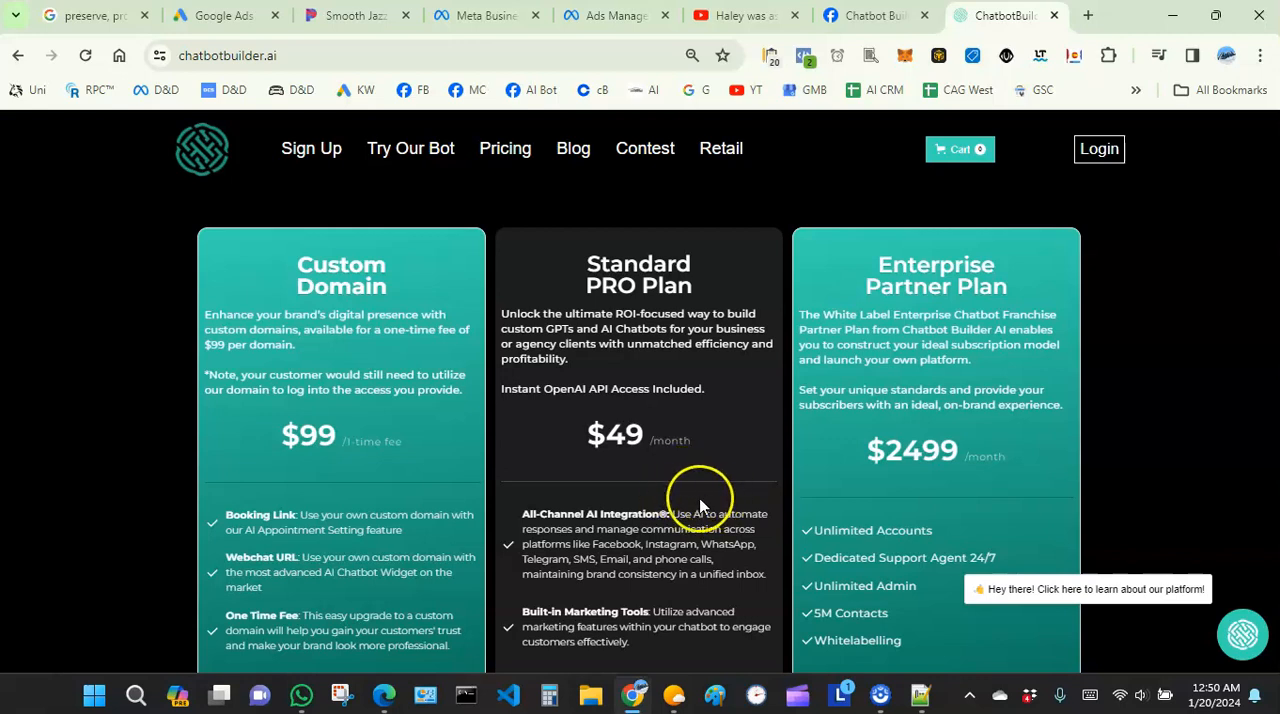
mouse_move(678, 485)
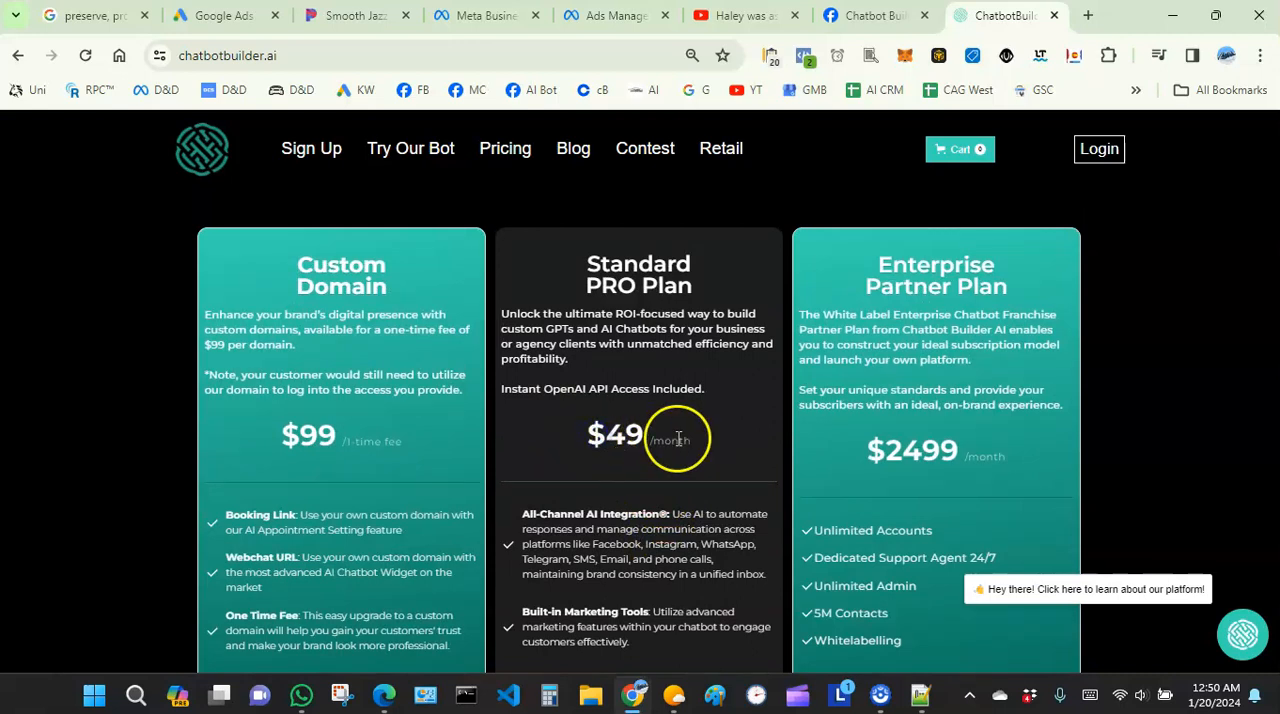
double_click(615, 434)
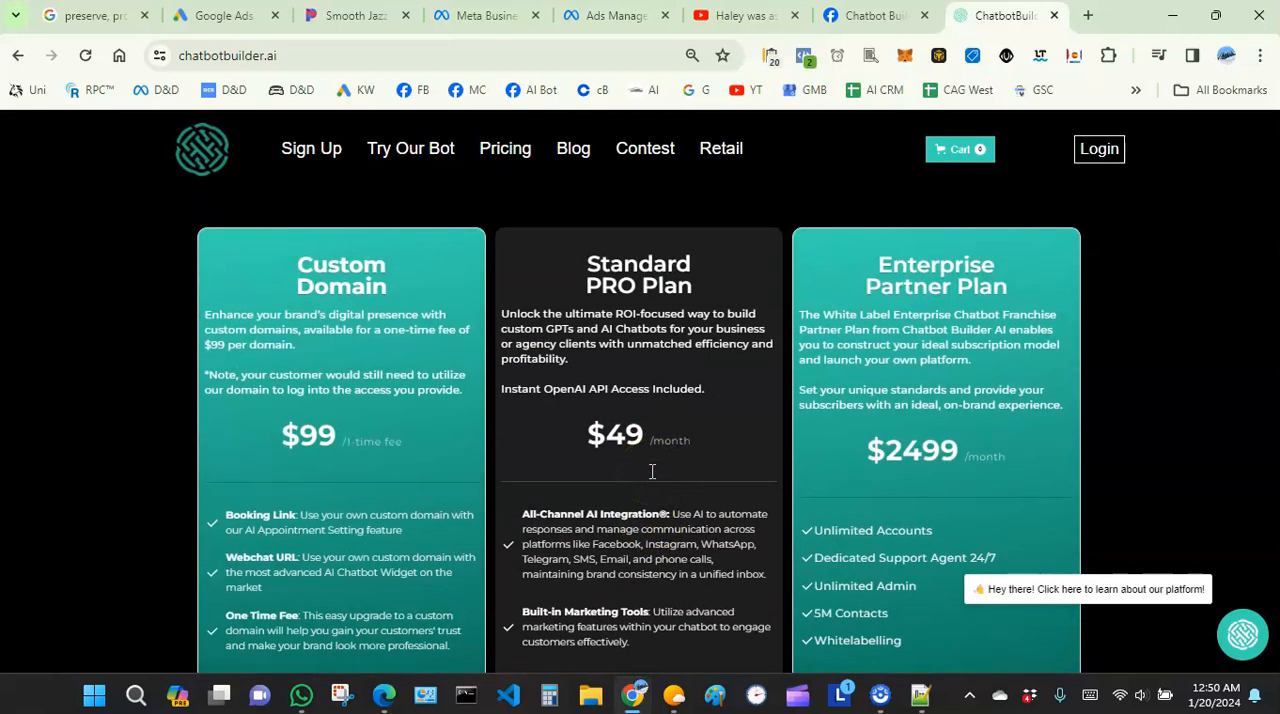
scroll(down, 3)
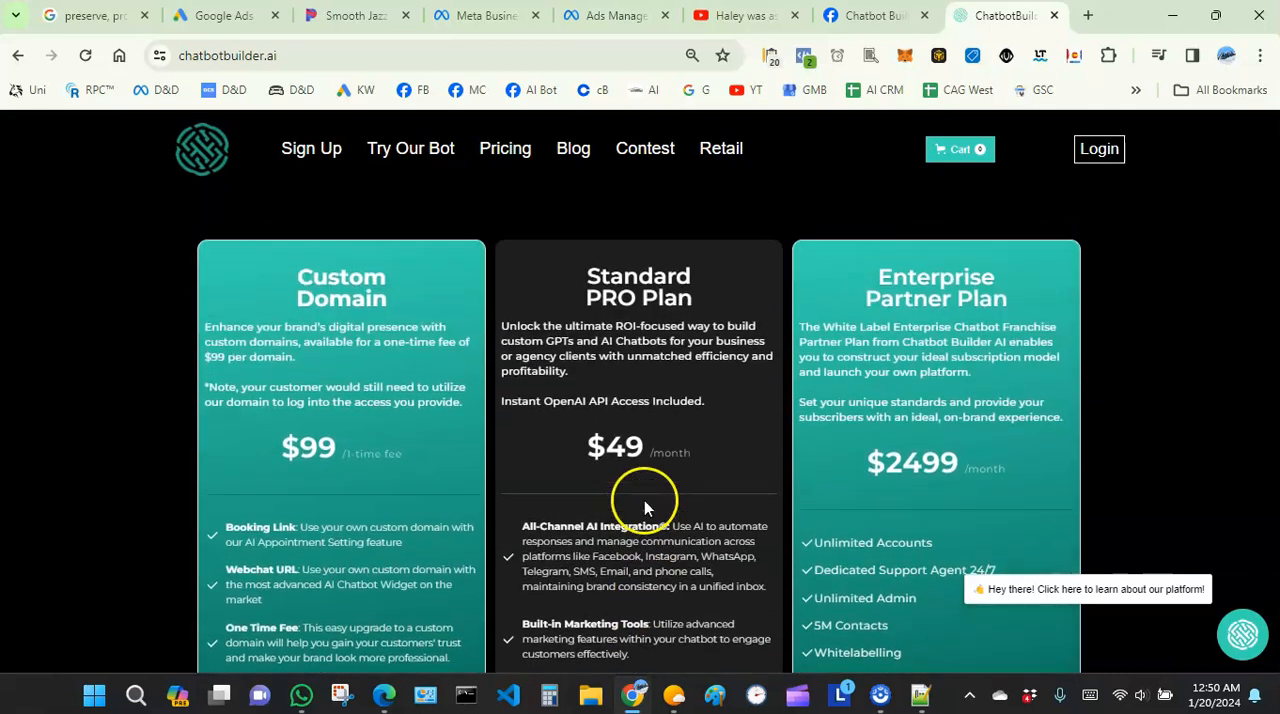
scroll(down, 3)
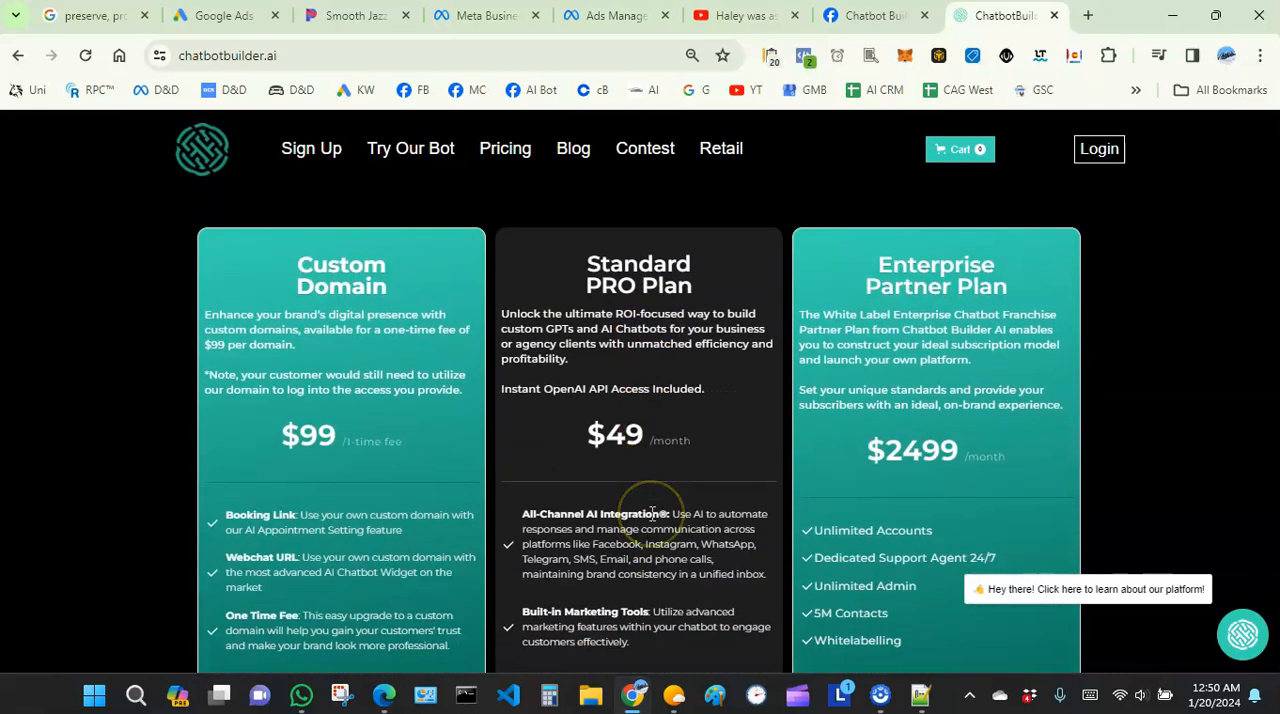
Scroll past the pricing cards and flow-builder section to the customer testimonials row
scroll(down, 3)
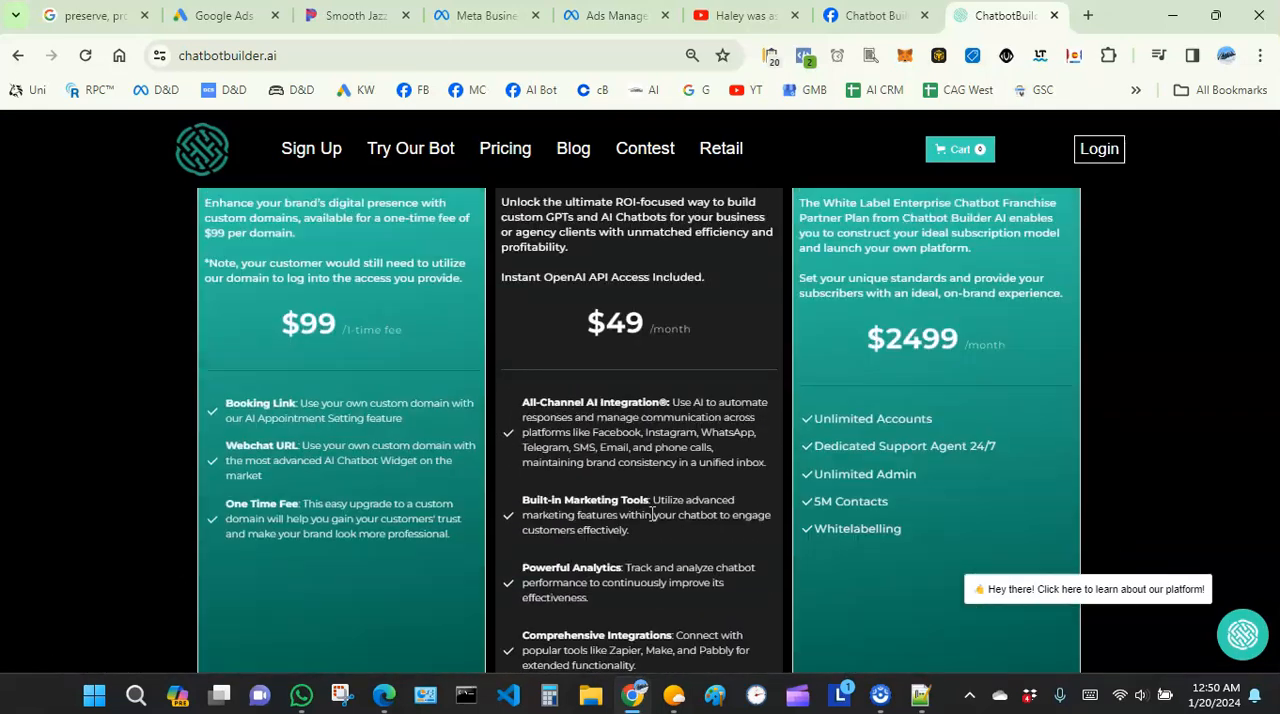
scroll(down, 3)
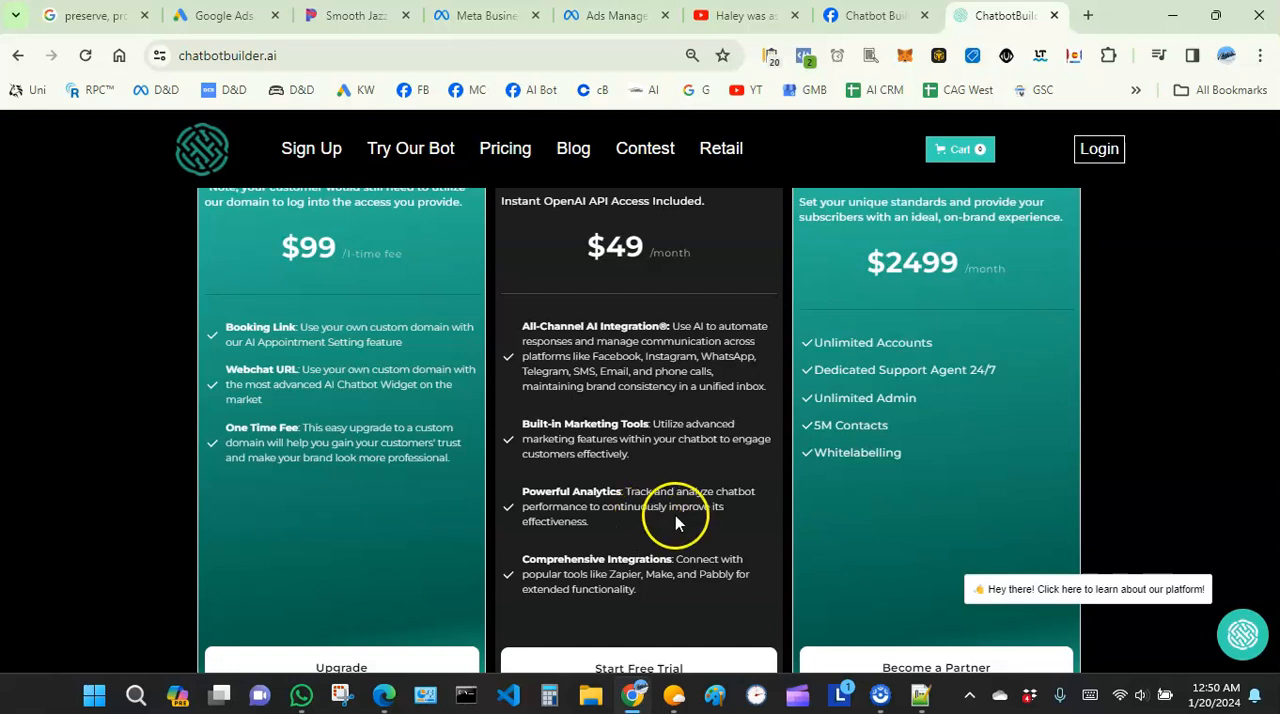
scroll(down, 3)
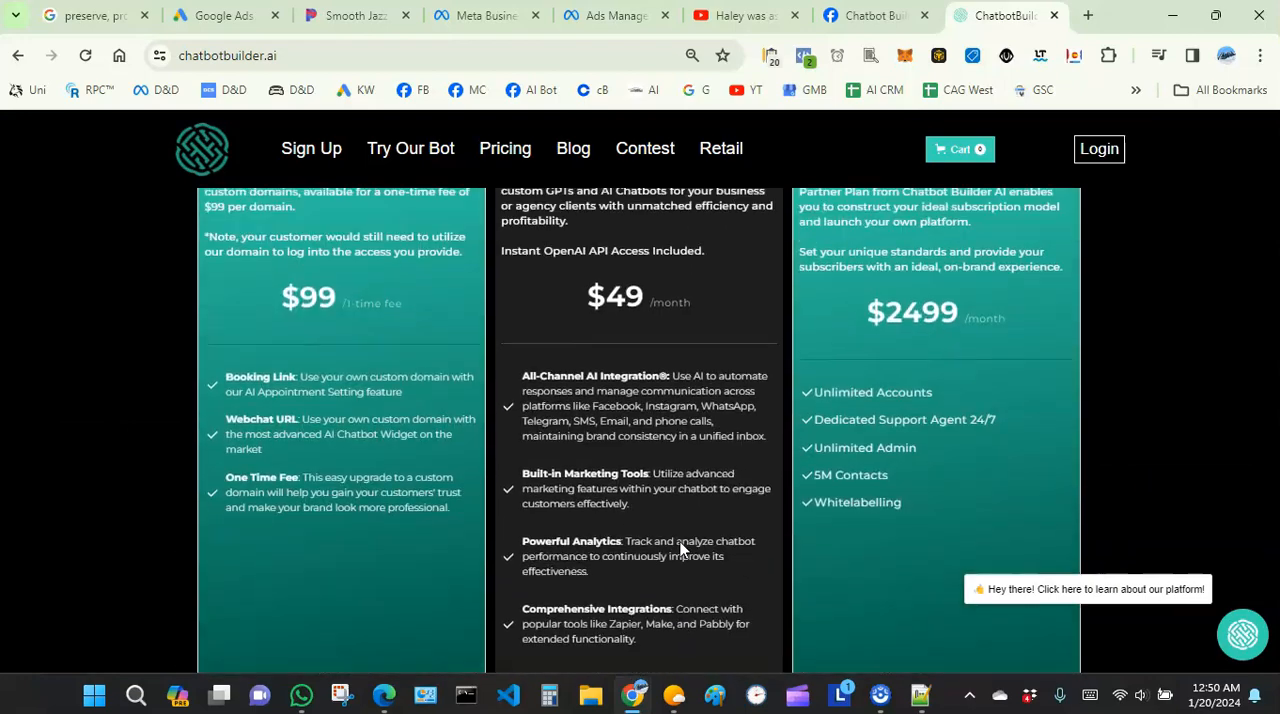
scroll(down, 3)
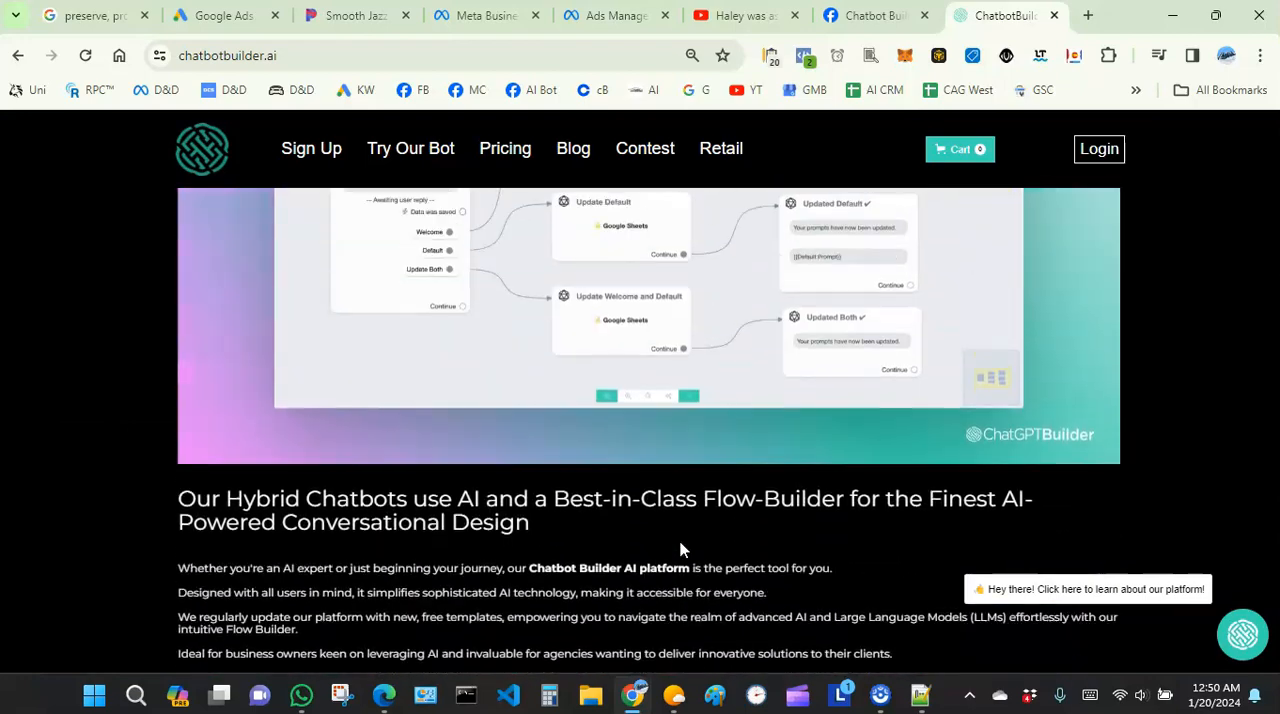
scroll(down, 3)
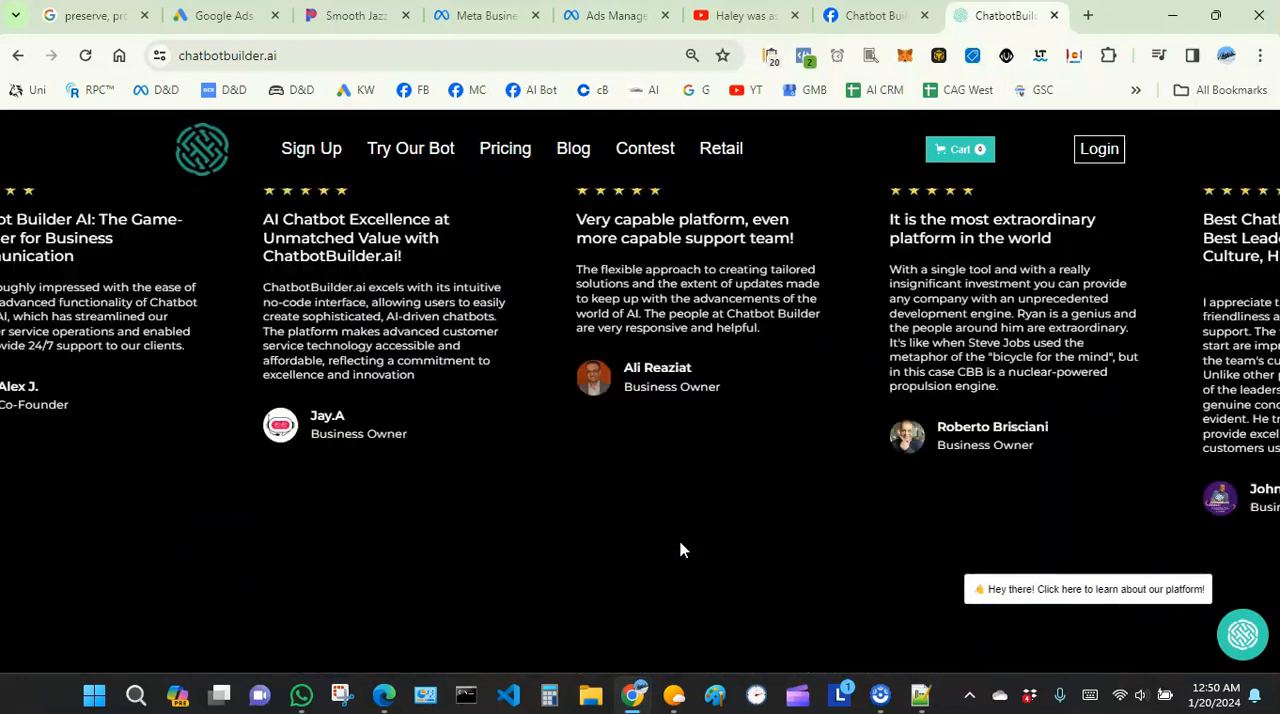
Jump back to the 'Fastest and Easiest Way to Build the World's Best GPTs' hero banner
click(573, 148)
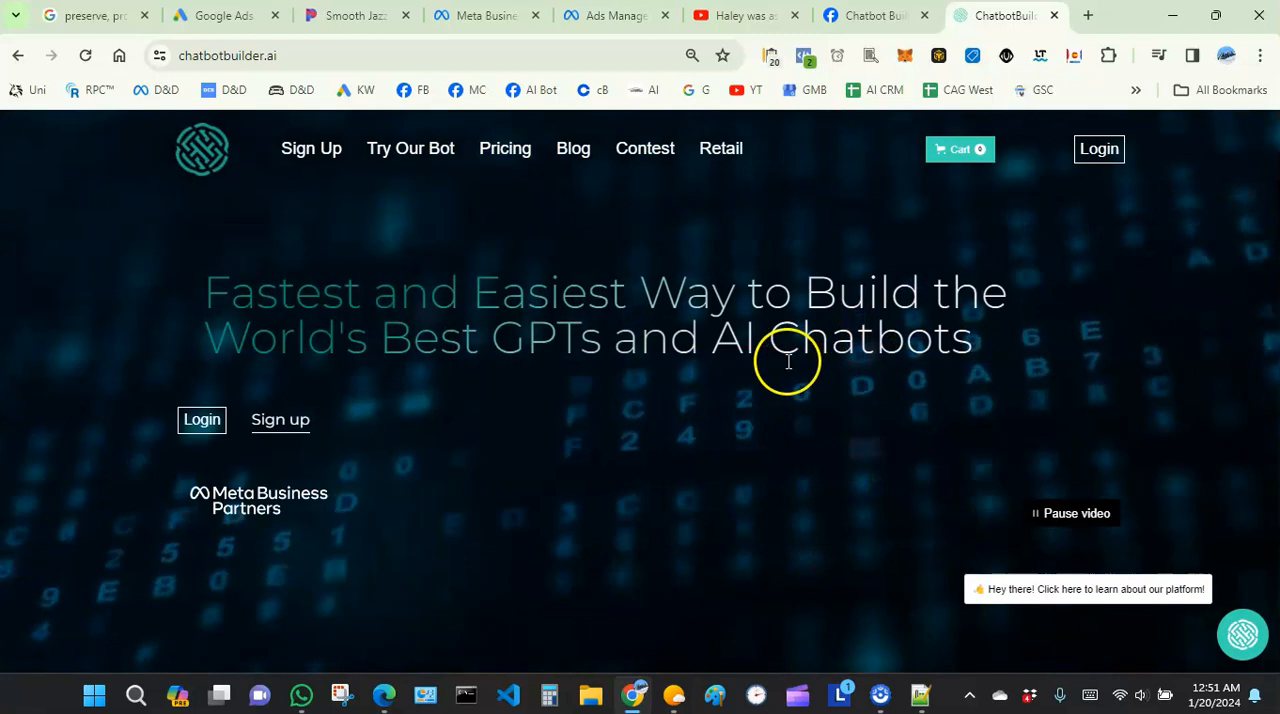
mouse_move(623, 345)
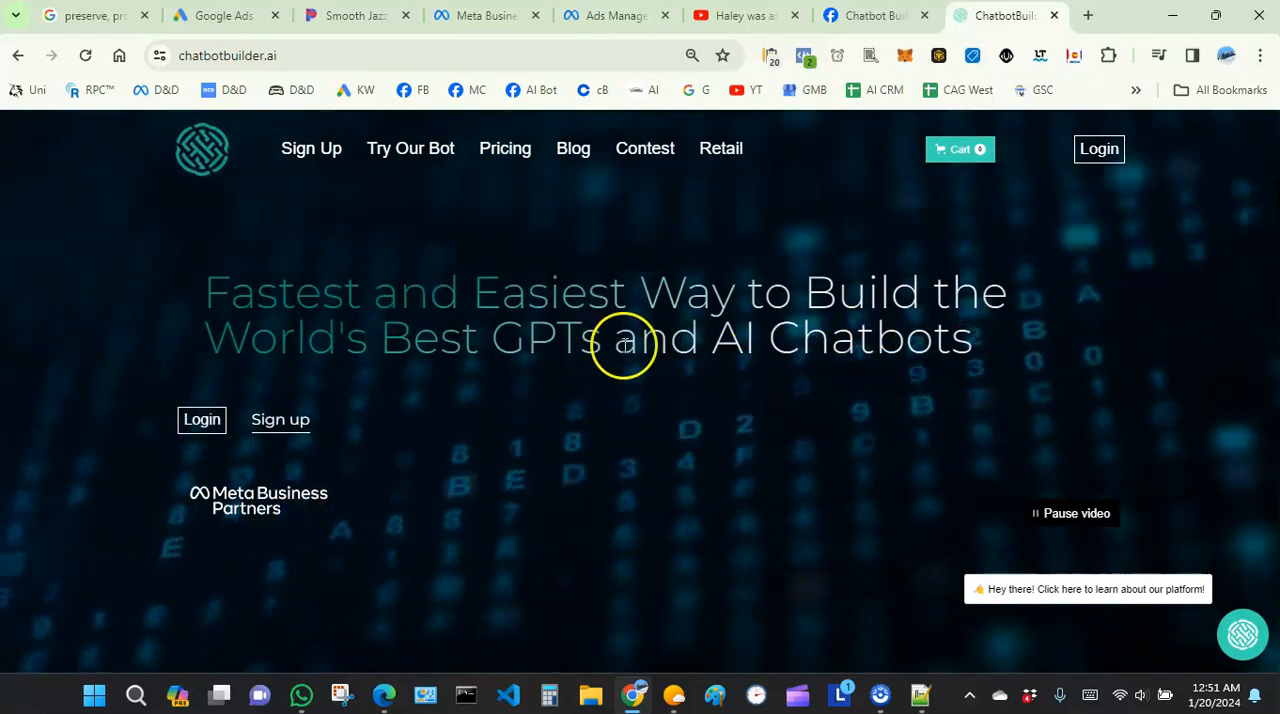
mouse_move(629, 361)
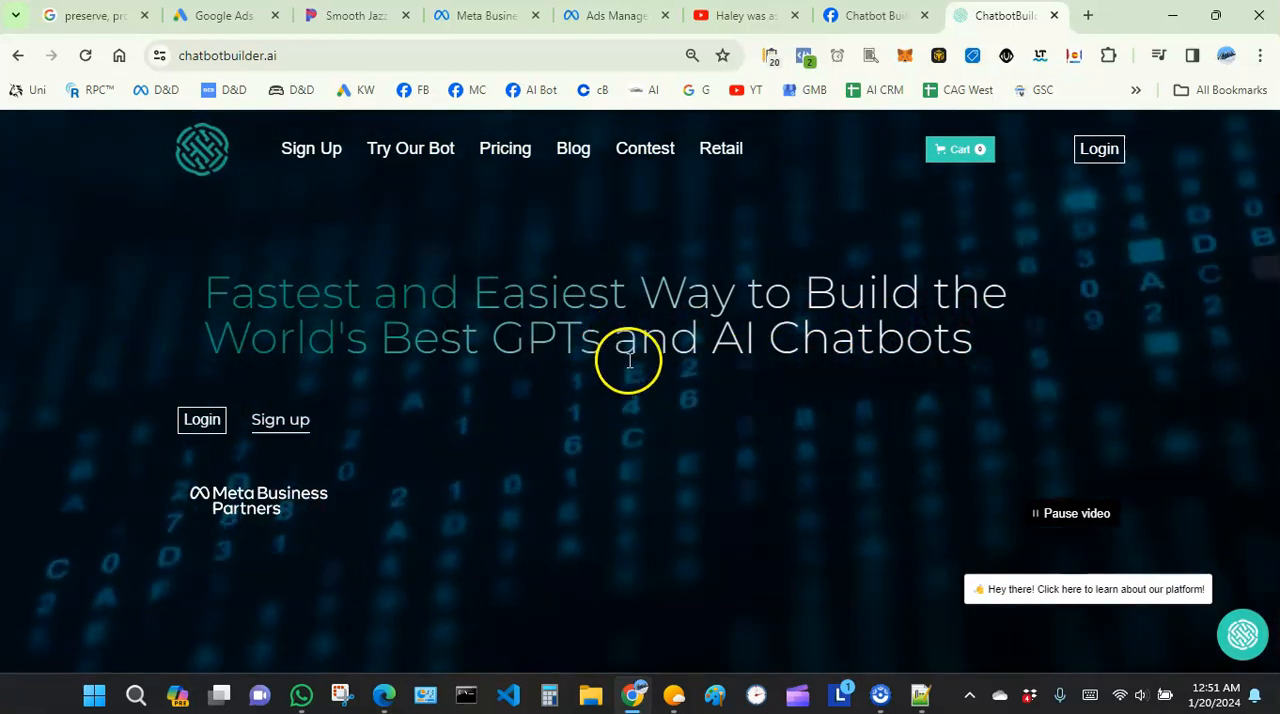
mouse_move(645, 427)
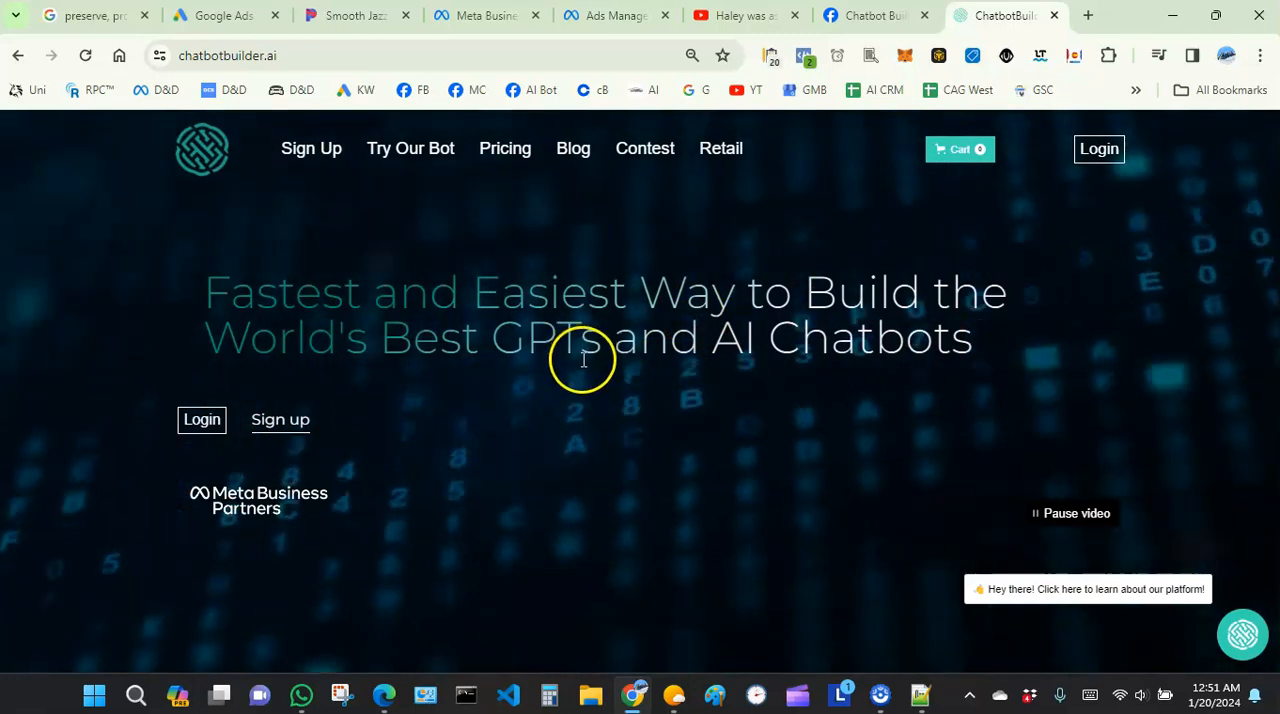
mouse_move(587, 438)
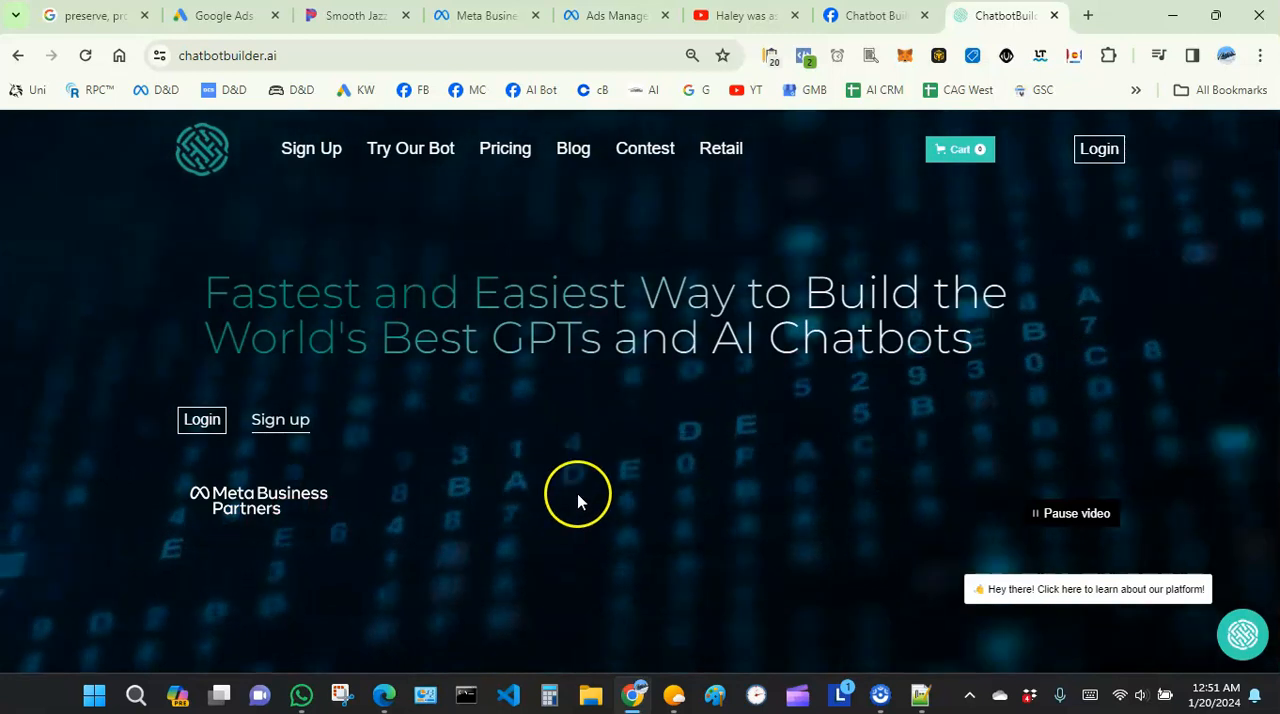
mouse_move(716, 500)
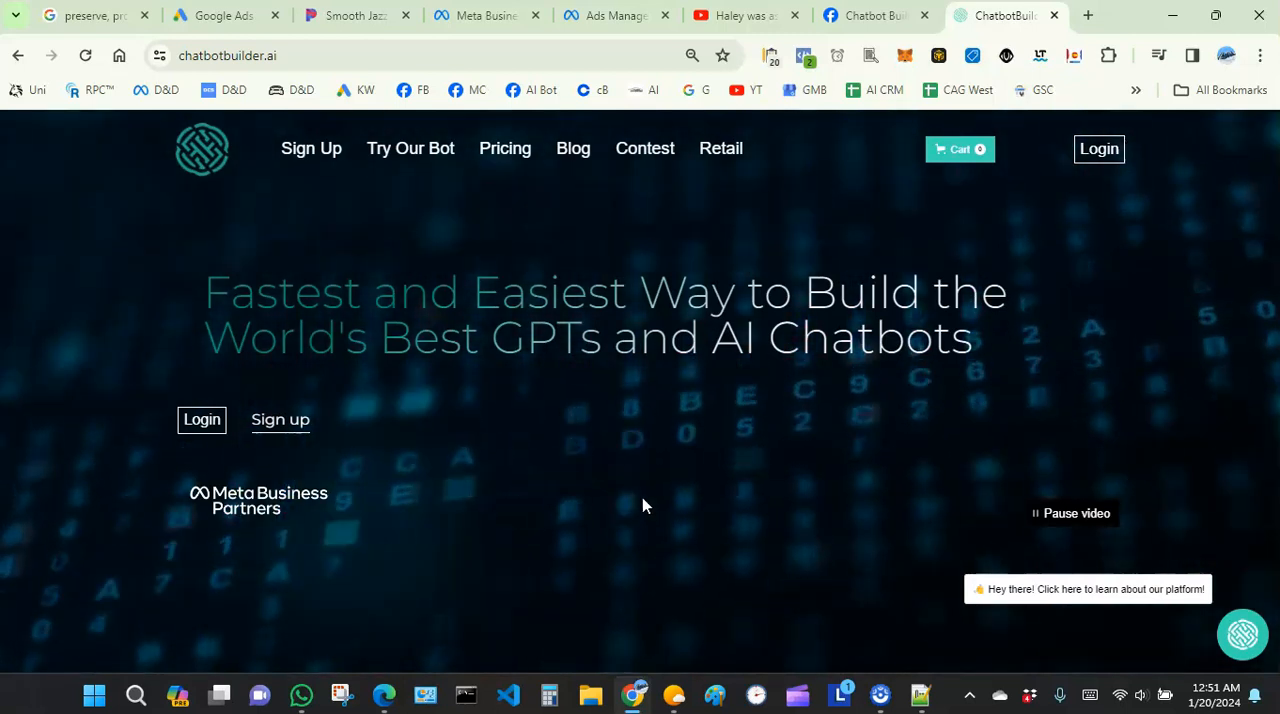
mouse_move(650, 497)
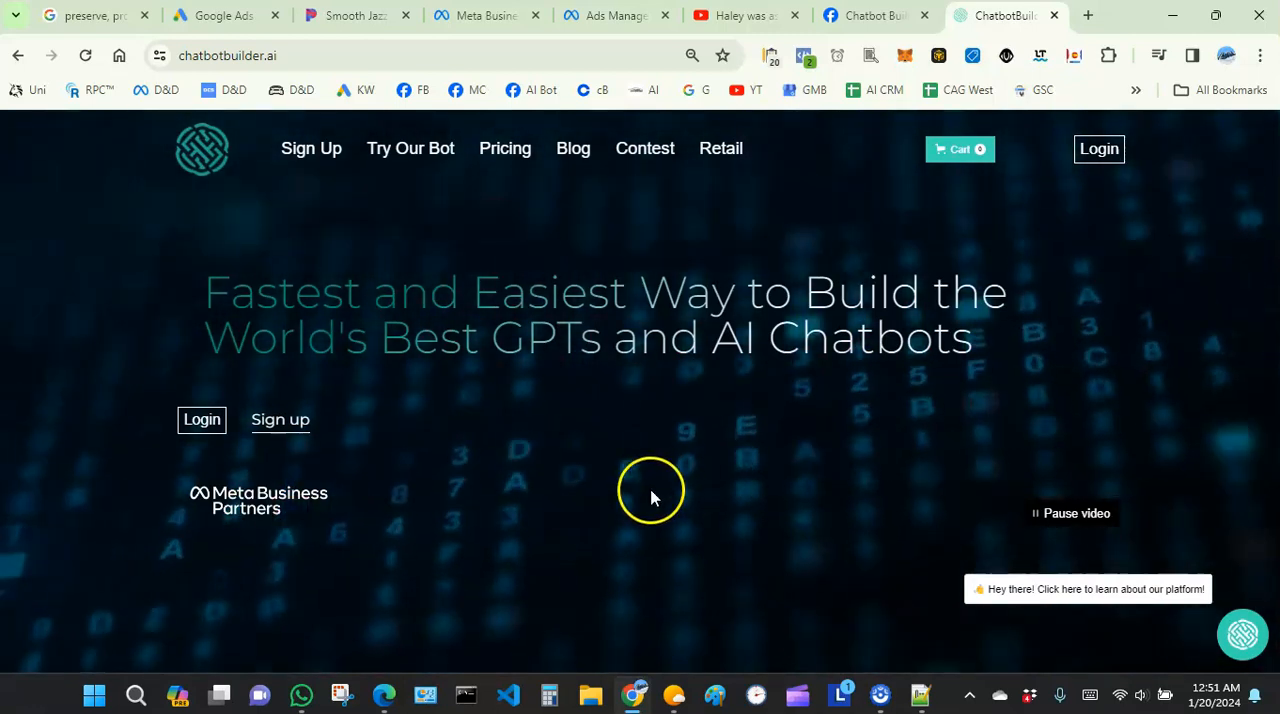
mouse_move(648, 503)
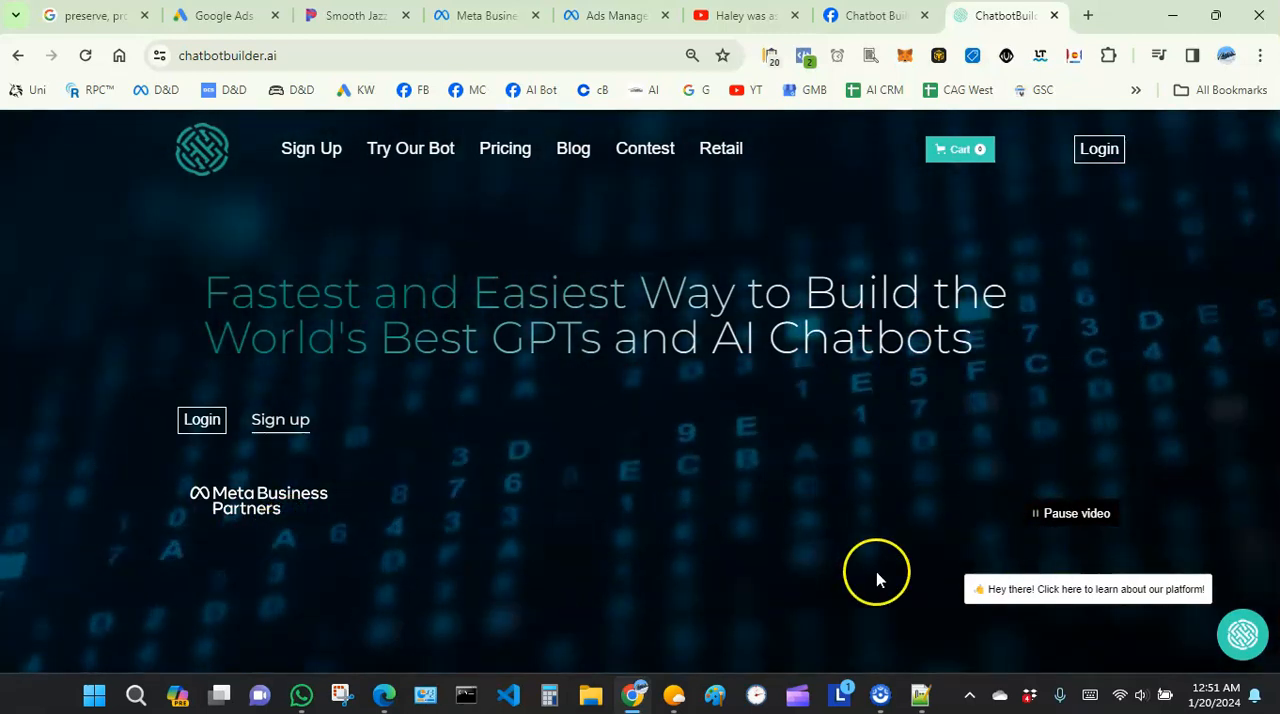
mouse_move(928, 532)
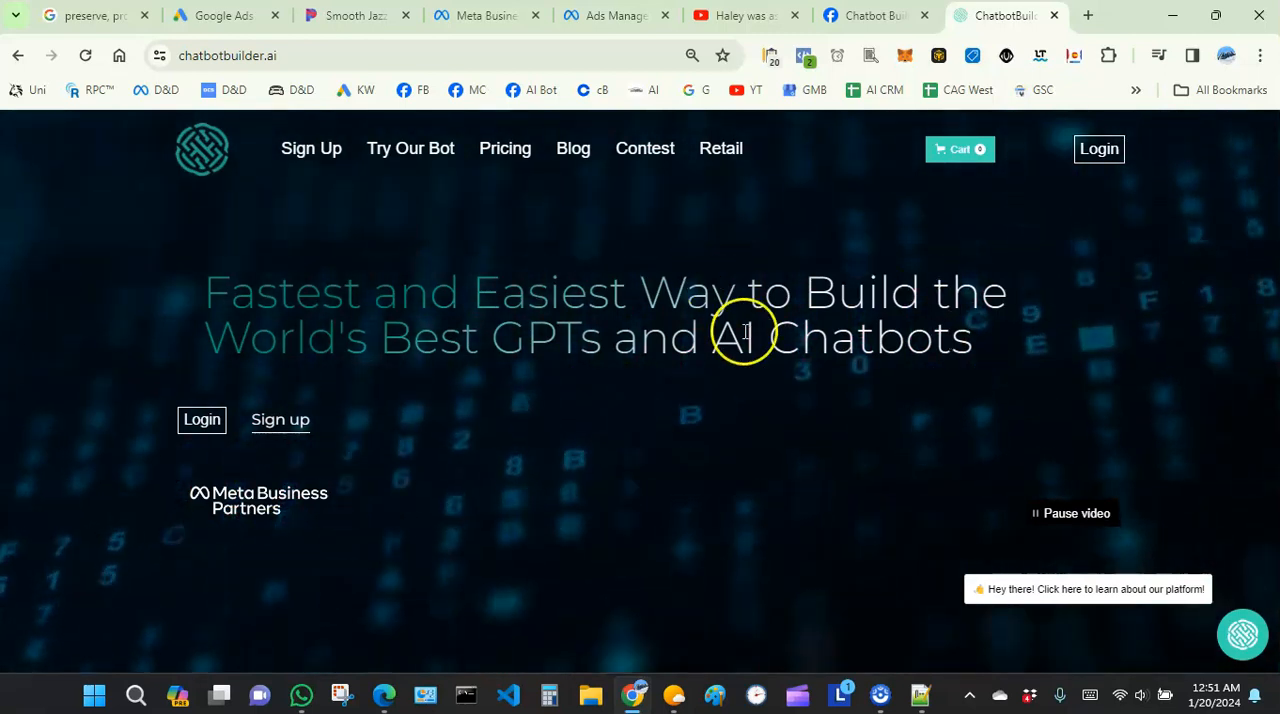
scroll(down, 3)
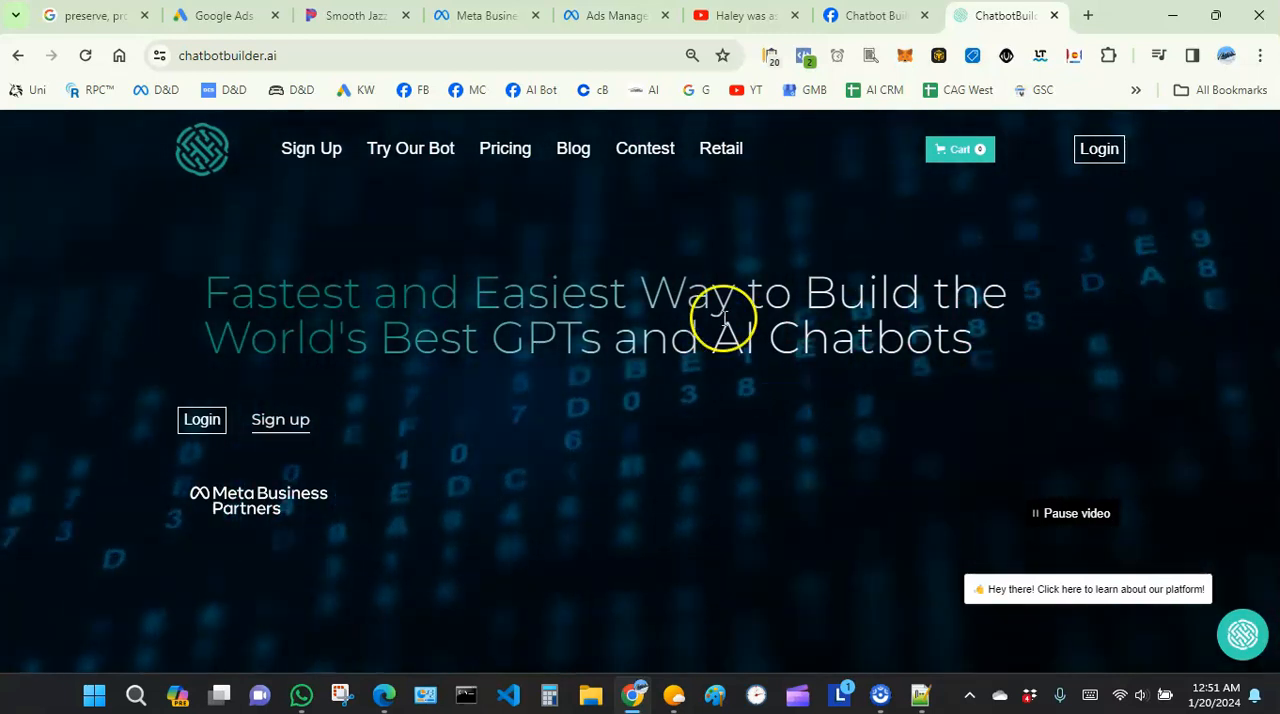
mouse_move(607, 528)
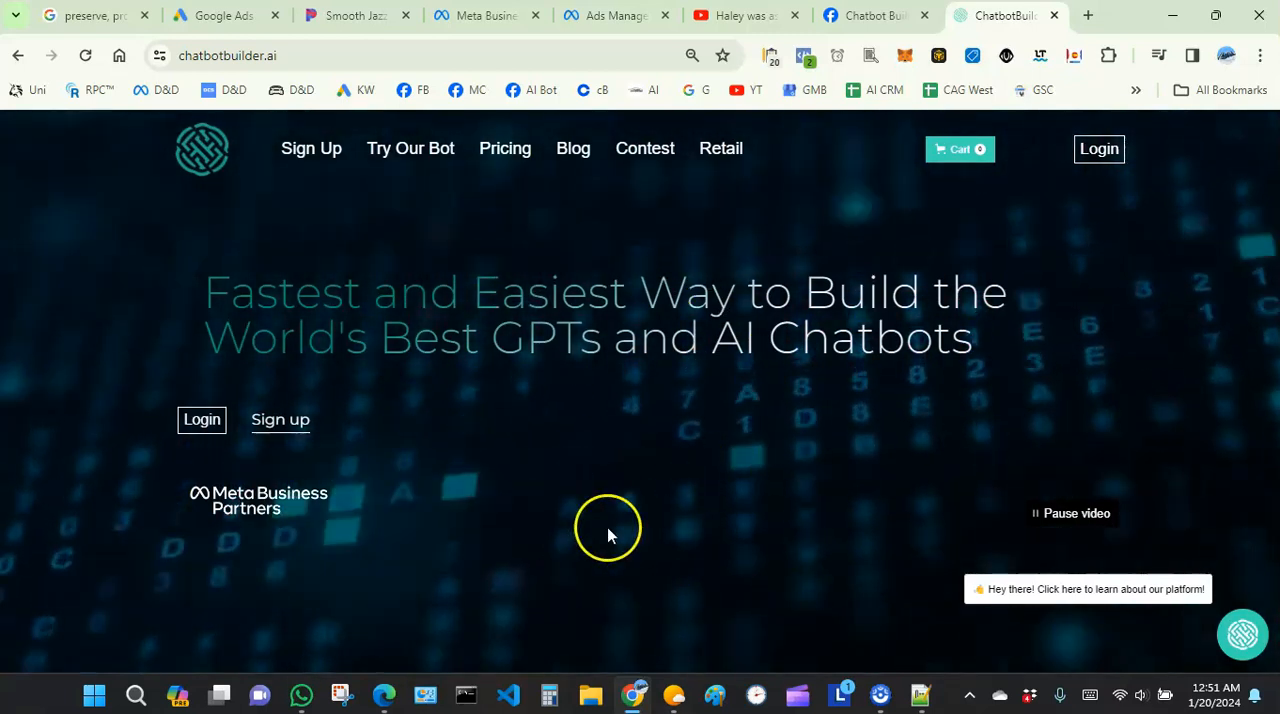
mouse_move(585, 460)
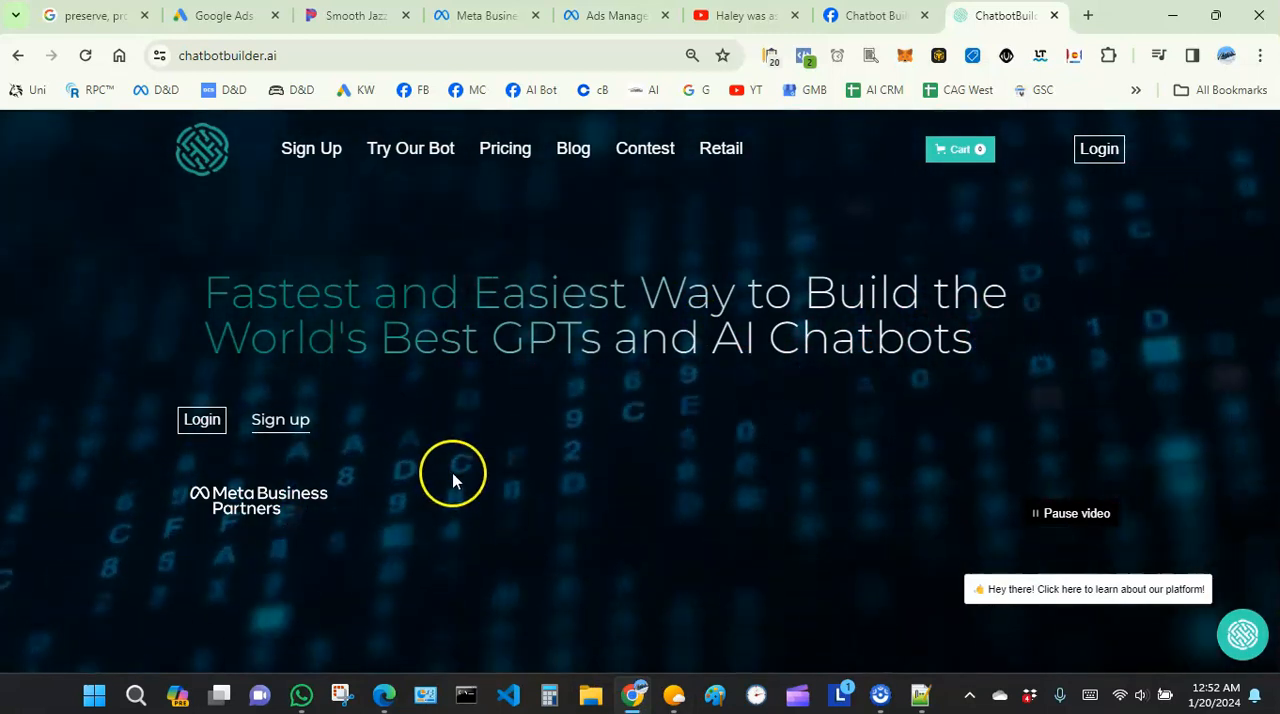
mouse_move(637, 428)
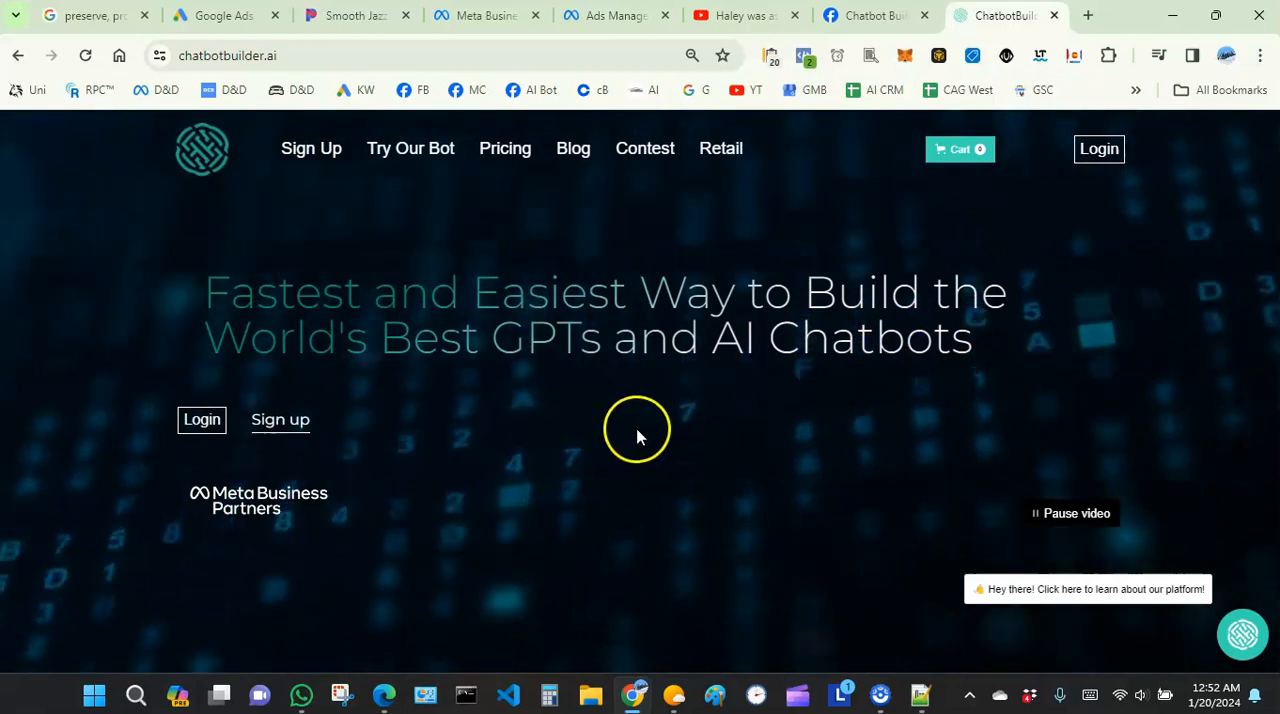
mouse_move(645, 451)
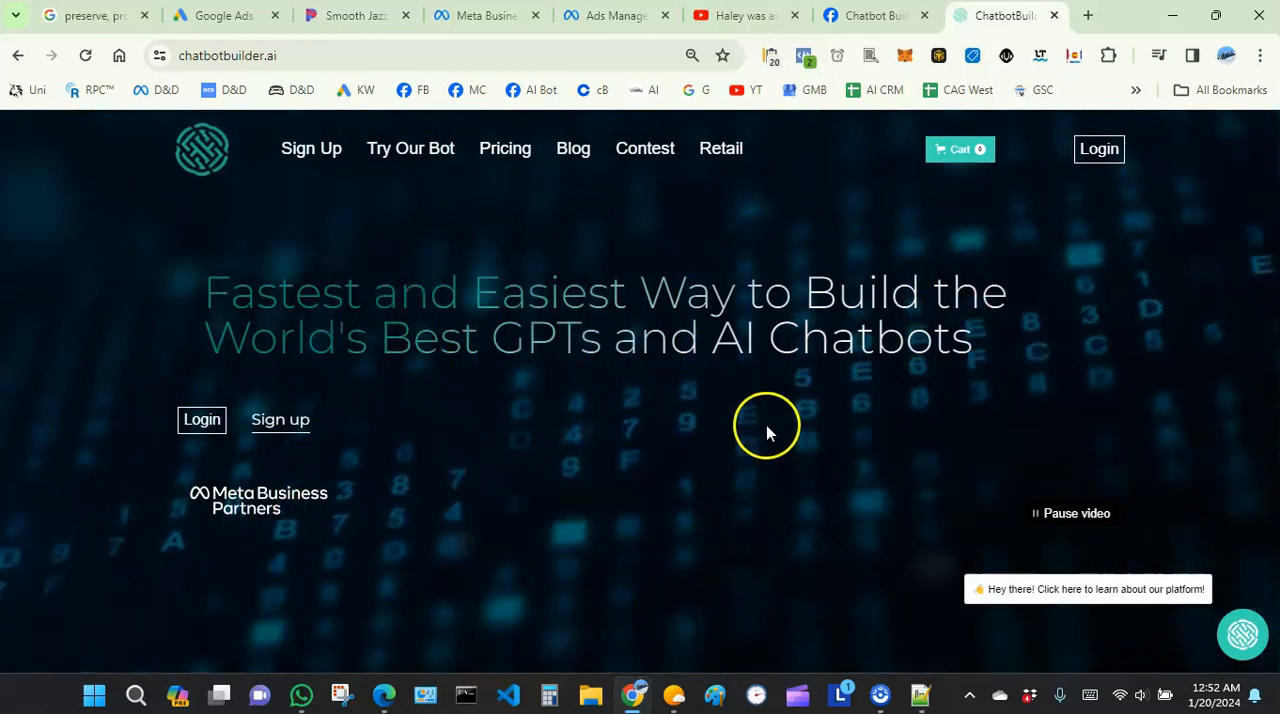
mouse_move(620, 490)
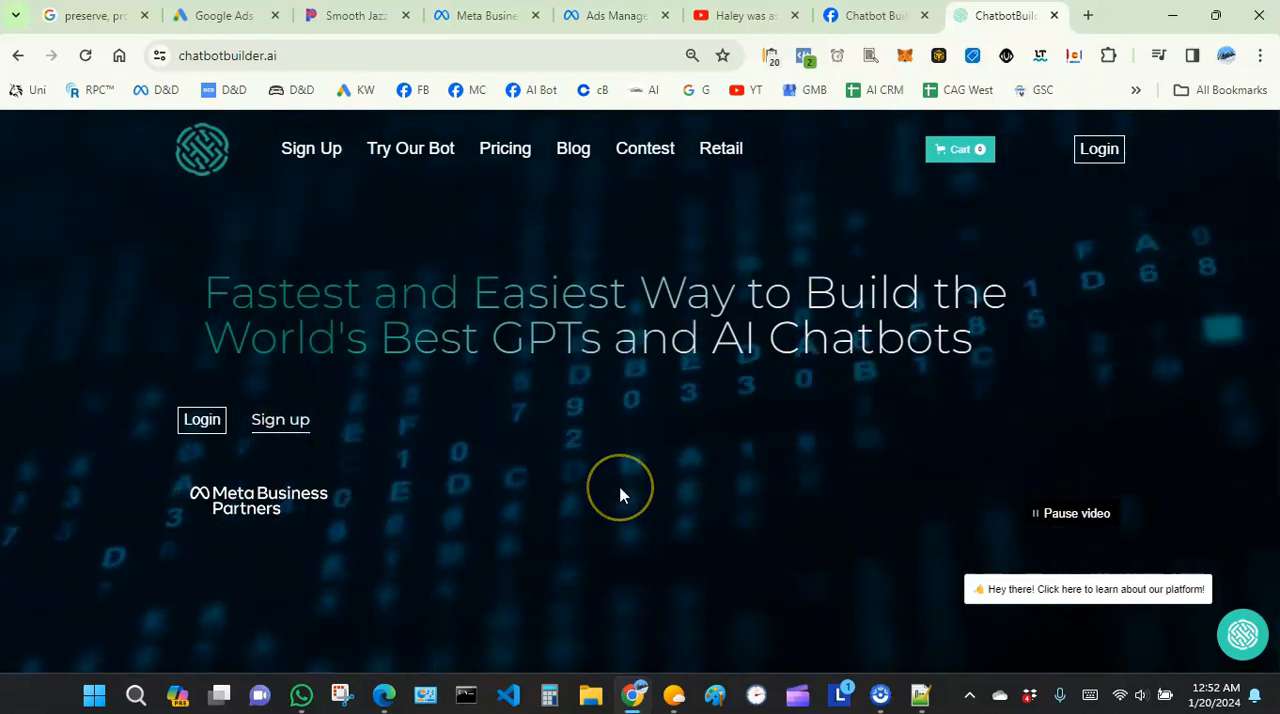
mouse_move(630, 488)
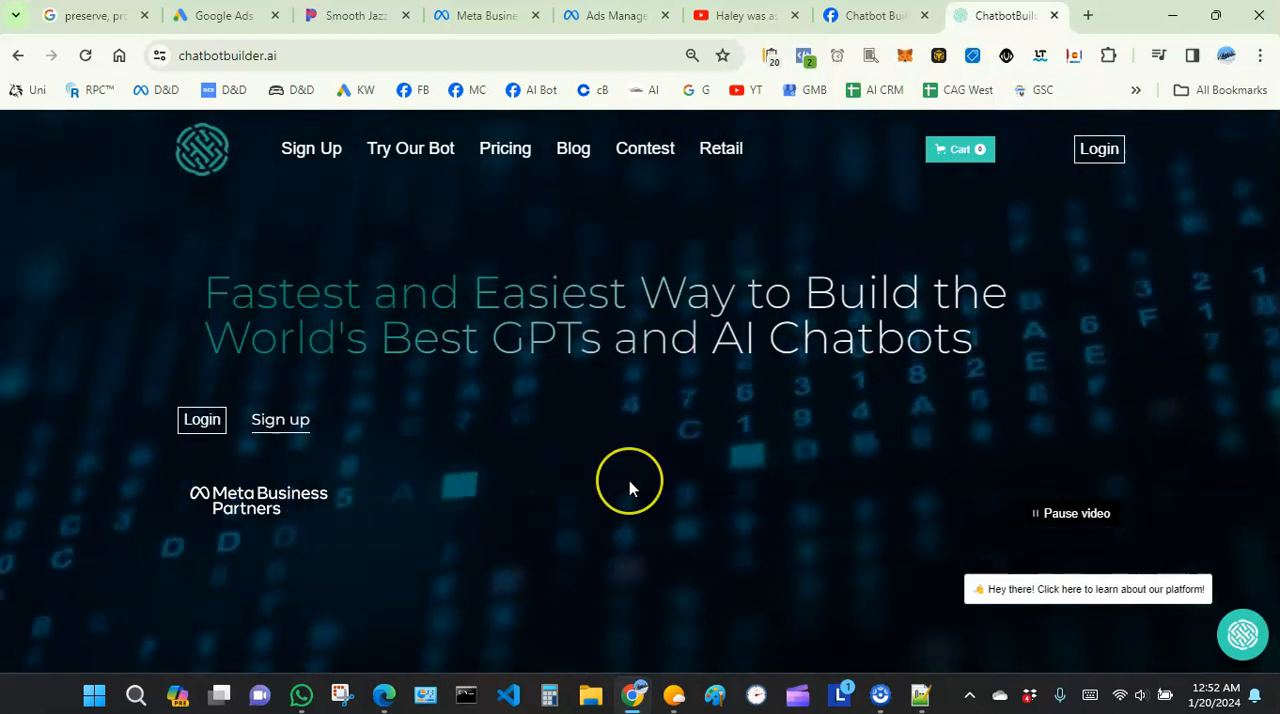
mouse_move(705, 525)
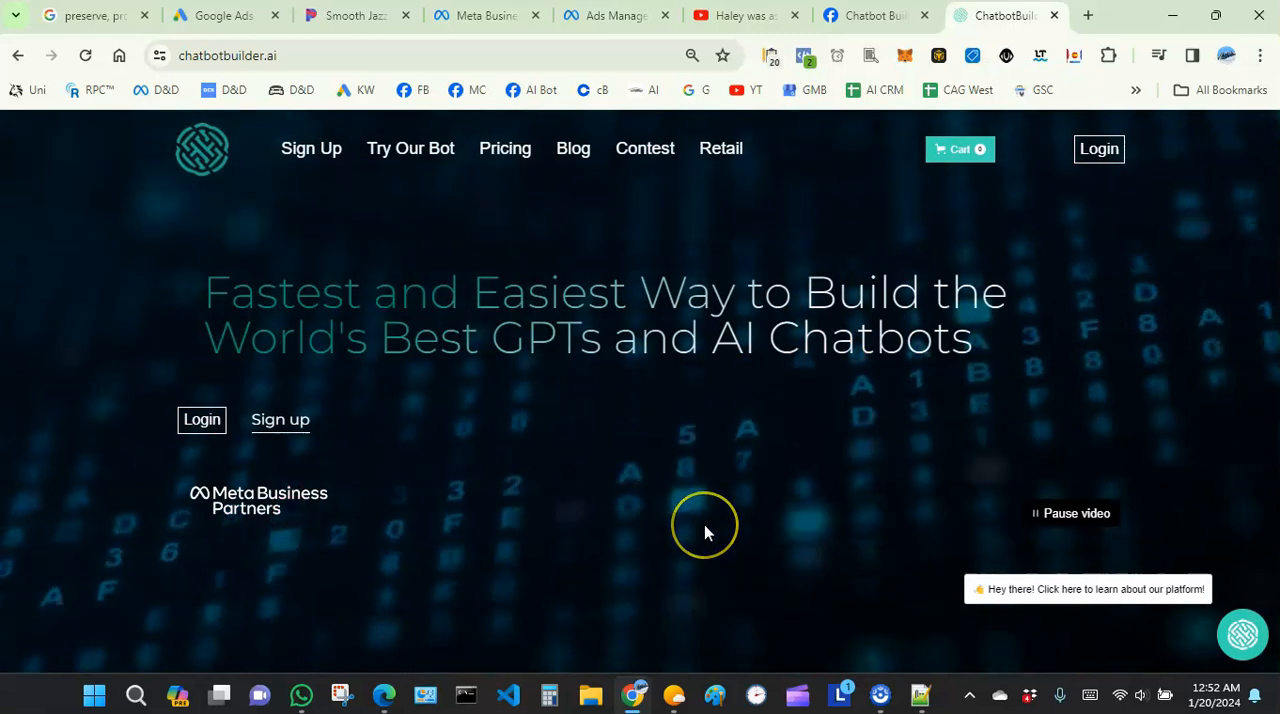